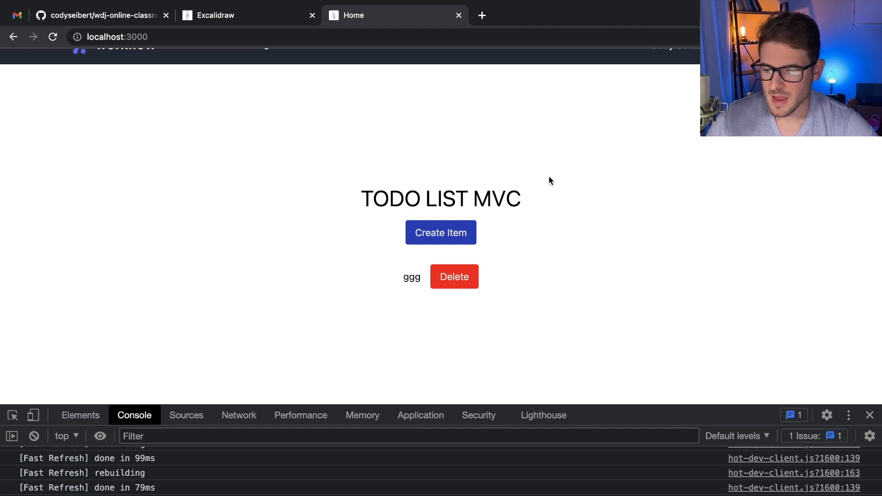
{"action": "mouse_move", "coordinate": [401, 139]}
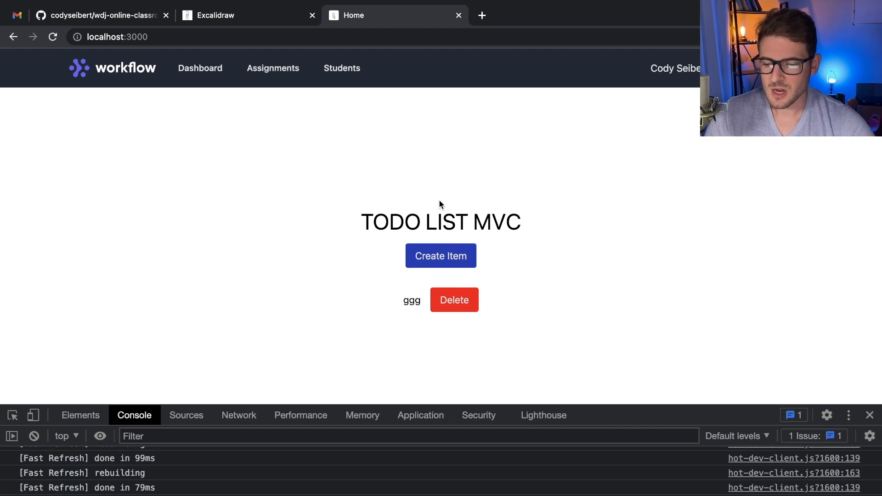
{"action": "mouse_move", "coordinate": [447, 193]}
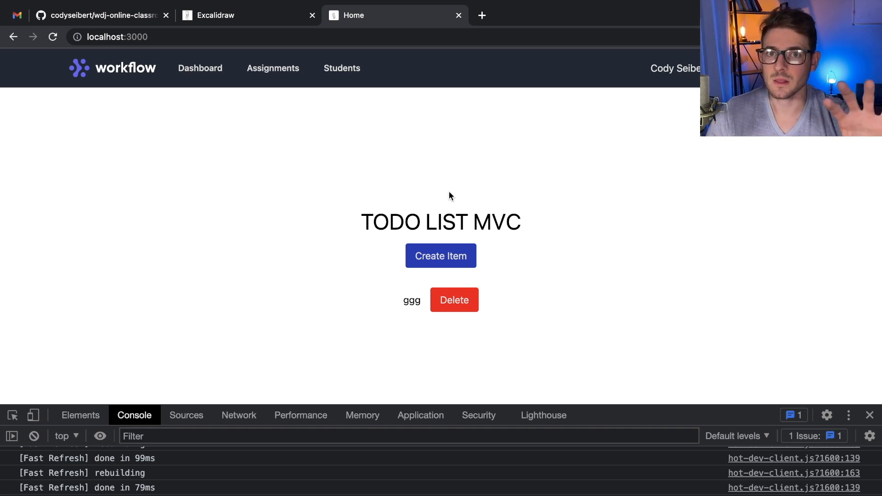
{"action": "mouse_move", "coordinate": [357, 220]}
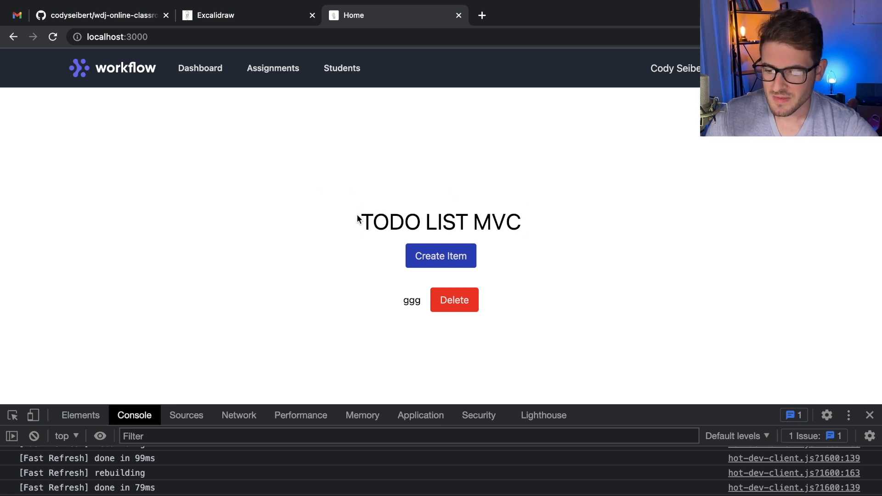
Add a new blank todo item via the Create Item button so the list shows testing
{"action": "scroll", "scroll_direction": "down", "scroll_amount": 3}
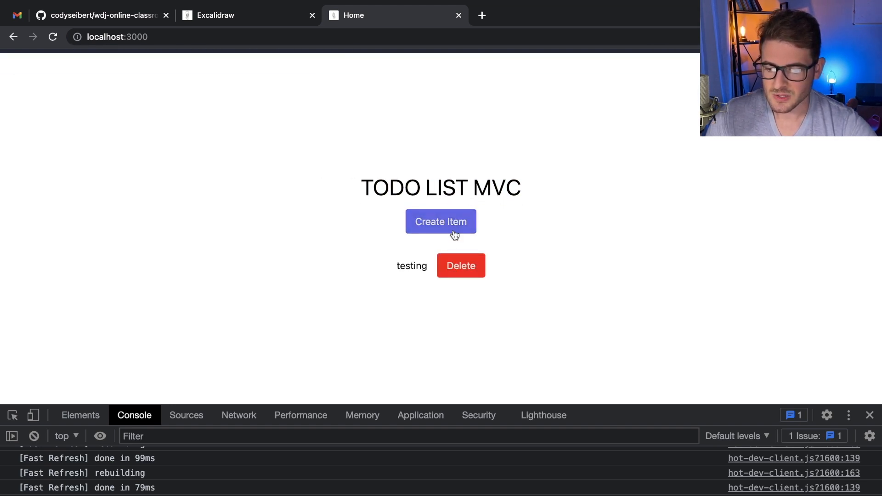
{"action": "left_click", "coordinate": [441, 221]}
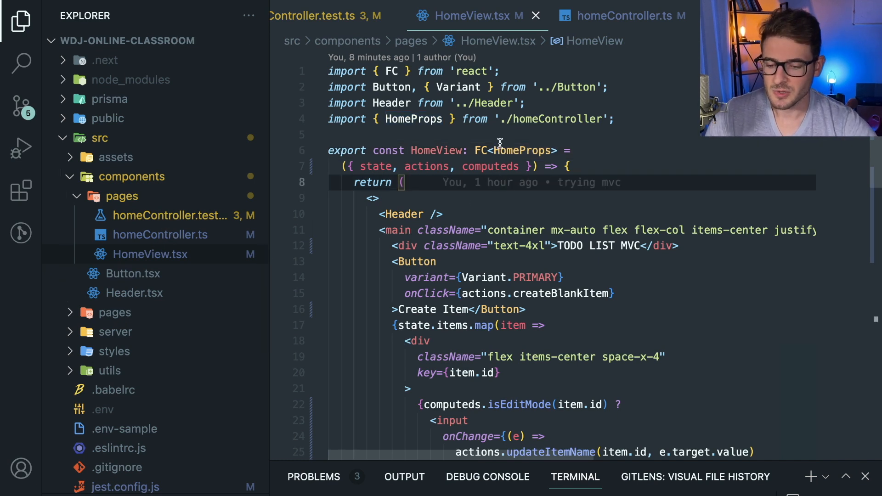
{"action": "mouse_move", "coordinate": [516, 150]}
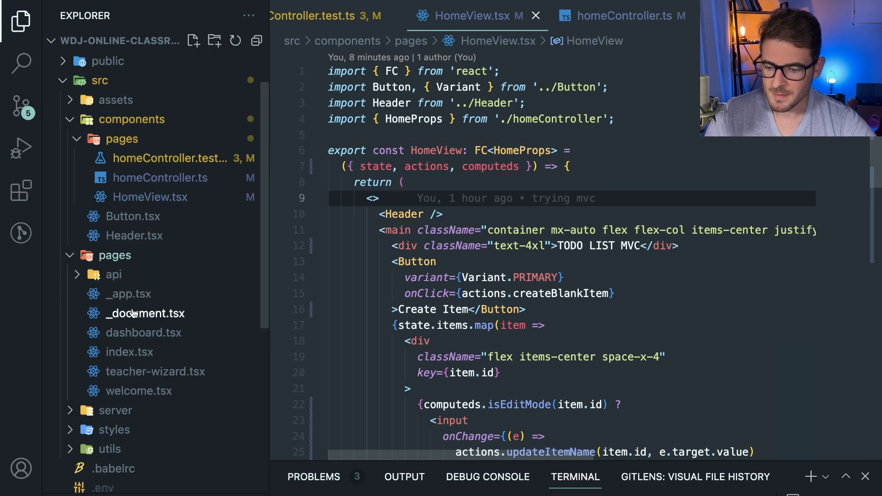
Open src/pages/index.tsx, which wraps HomeView and homeController in NextReactWrapper
{"action": "left_click", "coordinate": [129, 352]}
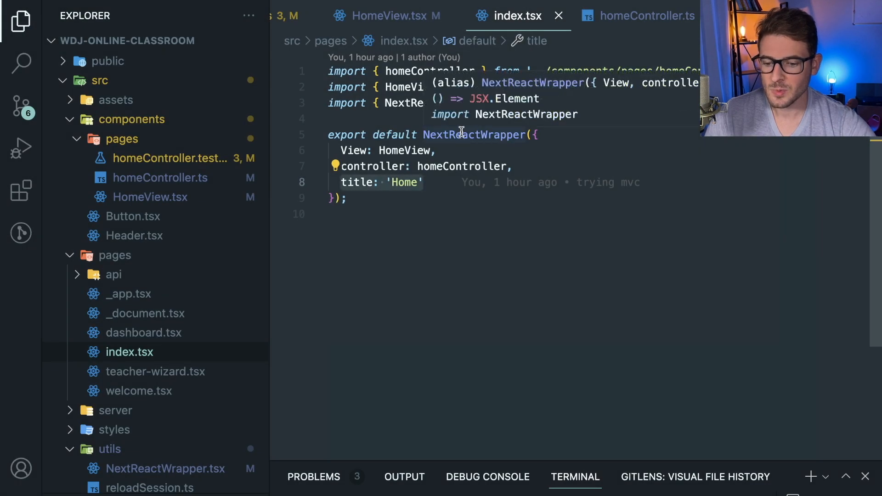
Jump to the NextReactWrapper definition in utils and read how it passes controller state into View
{"action": "left_click", "coordinate": [165, 468]}
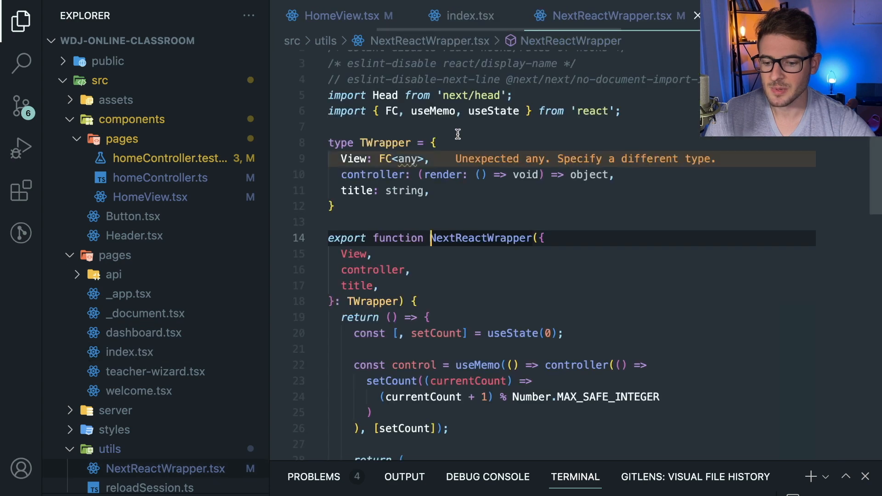
{"action": "scroll", "scroll_direction": "down", "scroll_amount": 3}
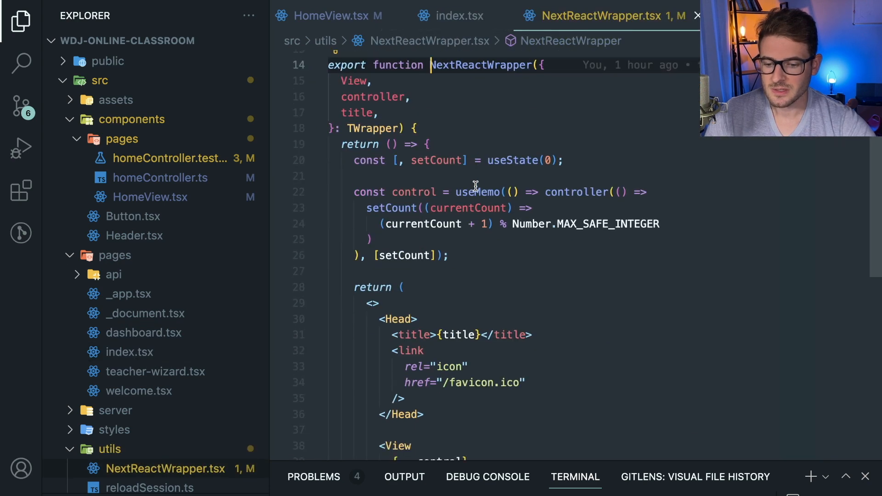
{"action": "scroll", "scroll_direction": "down", "scroll_amount": 3}
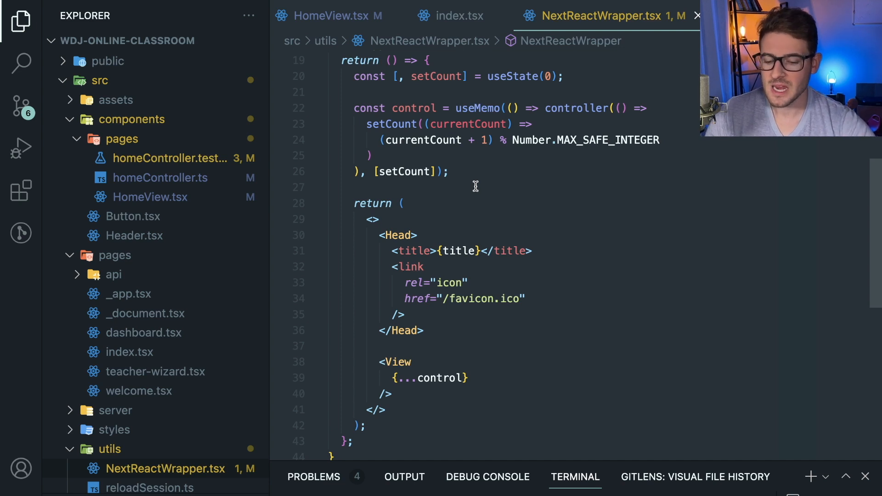
{"action": "scroll", "scroll_direction": "down", "scroll_amount": 3}
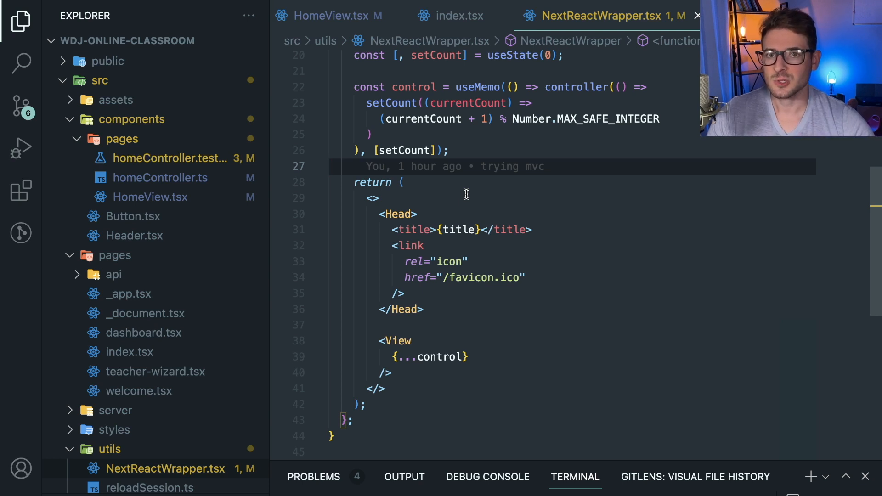
{"action": "scroll", "scroll_direction": "down", "scroll_amount": 3}
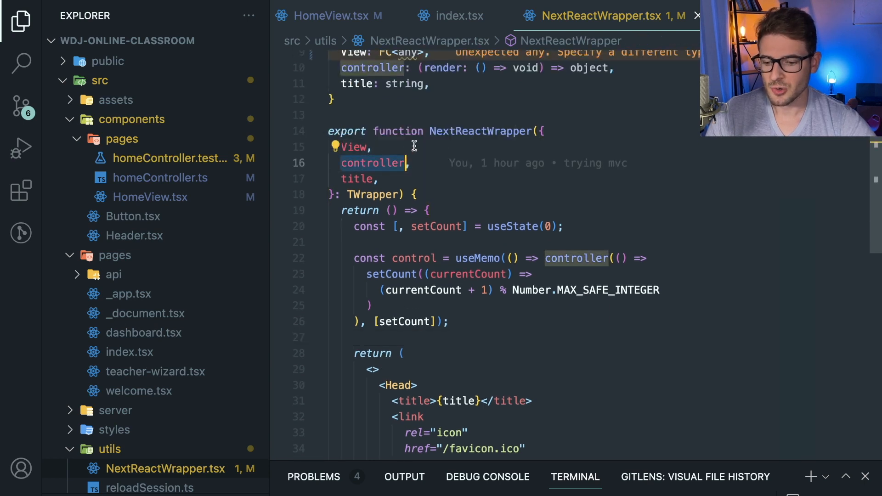
Review NextReactWrapper's render section where the memoized control object is spread into View
{"action": "scroll", "scroll_direction": "down", "scroll_amount": 3}
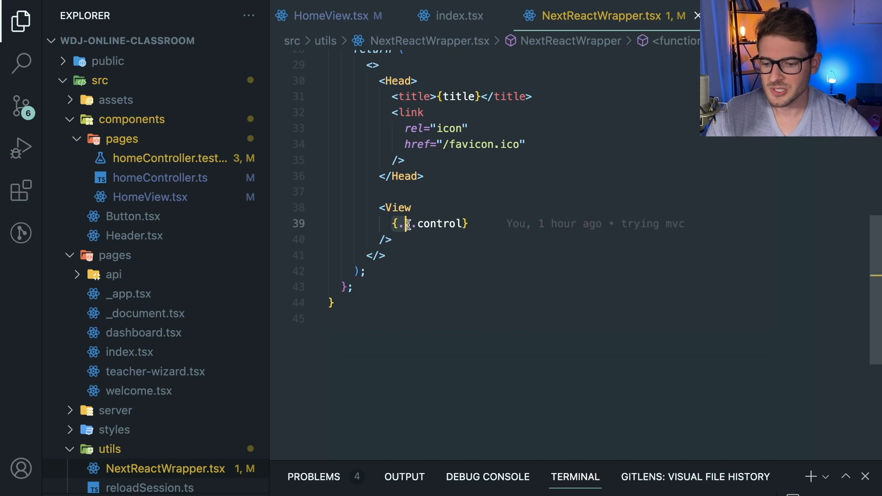
{"action": "double_click", "coordinate": [442, 223]}
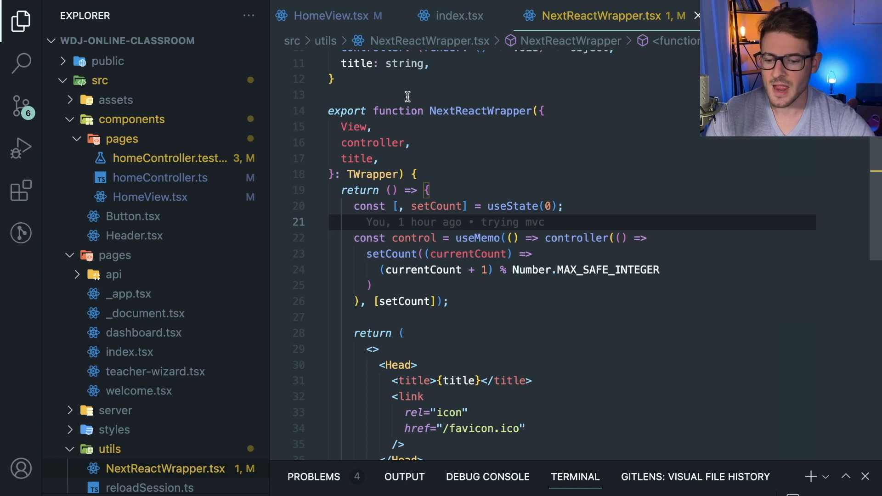
{"action": "mouse_move", "coordinate": [418, 125]}
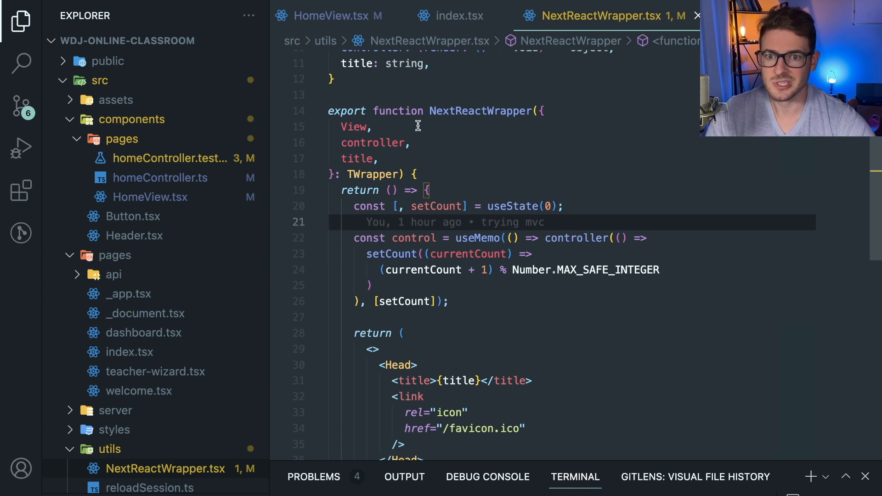
{"action": "mouse_move", "coordinate": [431, 231]}
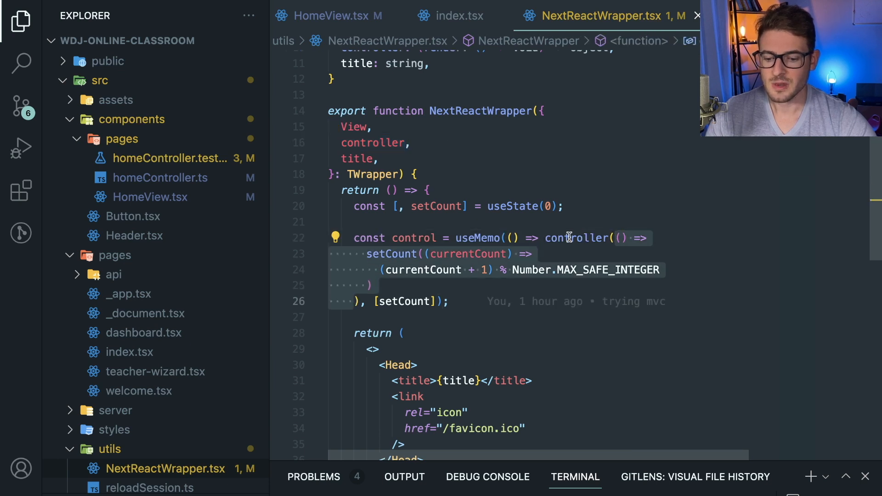
{"action": "scroll", "scroll_direction": "down", "scroll_amount": 3}
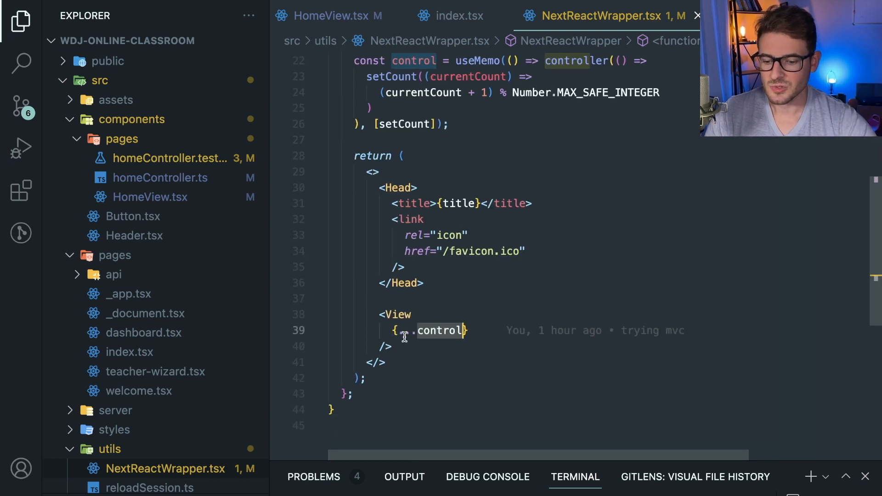
{"action": "mouse_move", "coordinate": [443, 330]}
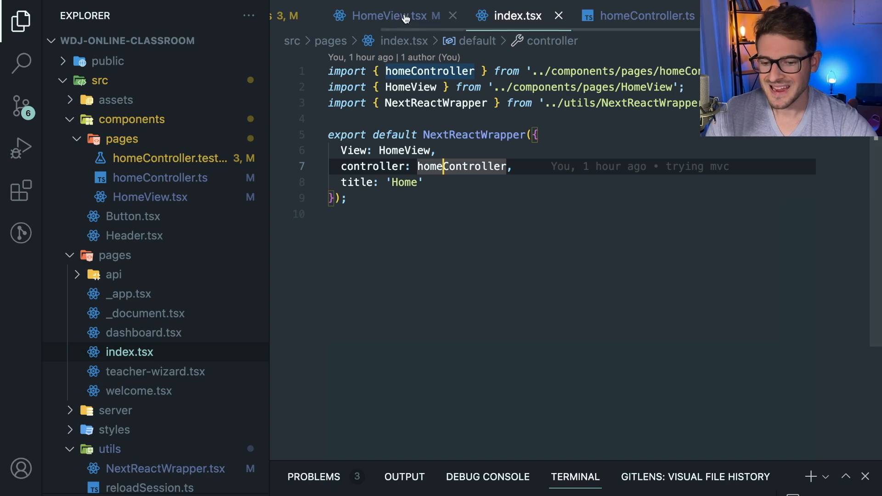
Jump to homeController.ts and read the HomeProps type with state, actions and computeds
{"action": "left_click", "coordinate": [637, 16]}
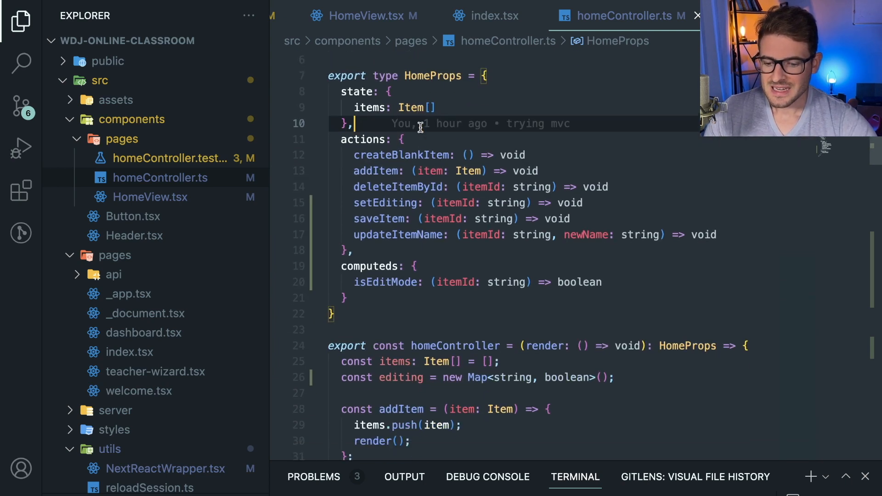
{"action": "scroll", "scroll_direction": "down", "scroll_amount": 3}
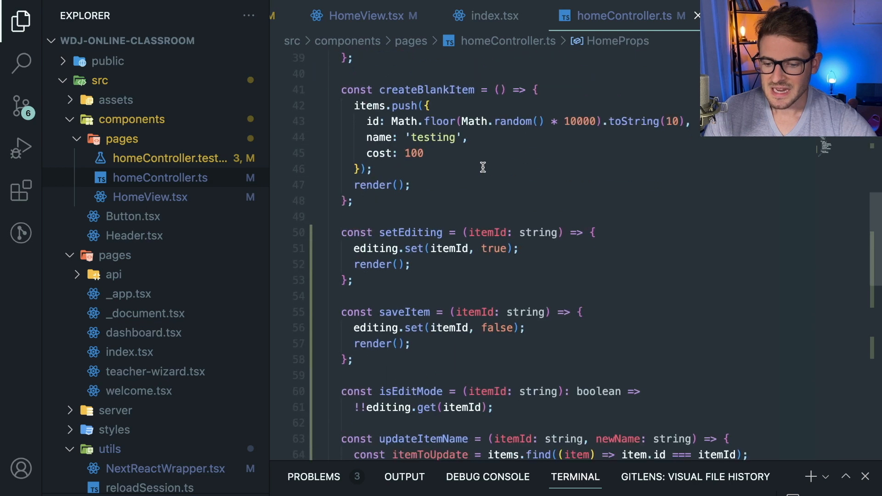
{"action": "scroll", "scroll_direction": "down", "scroll_amount": 3}
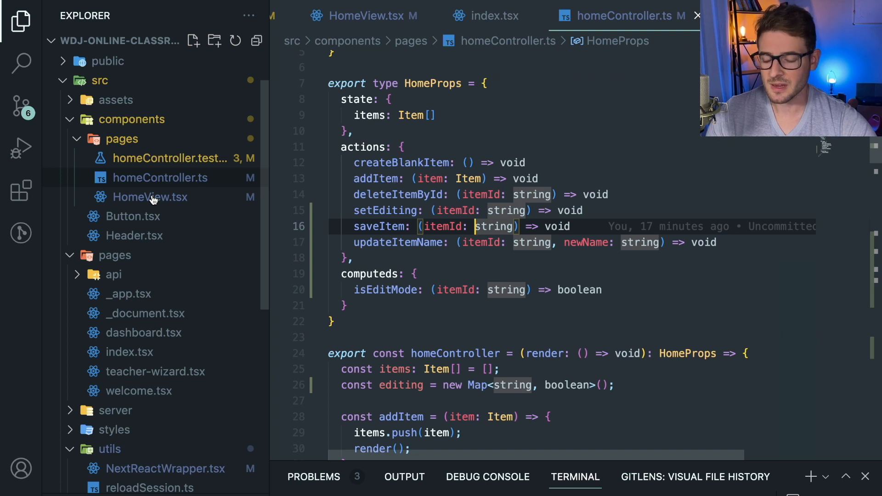
{"action": "mouse_move", "coordinate": [150, 197]}
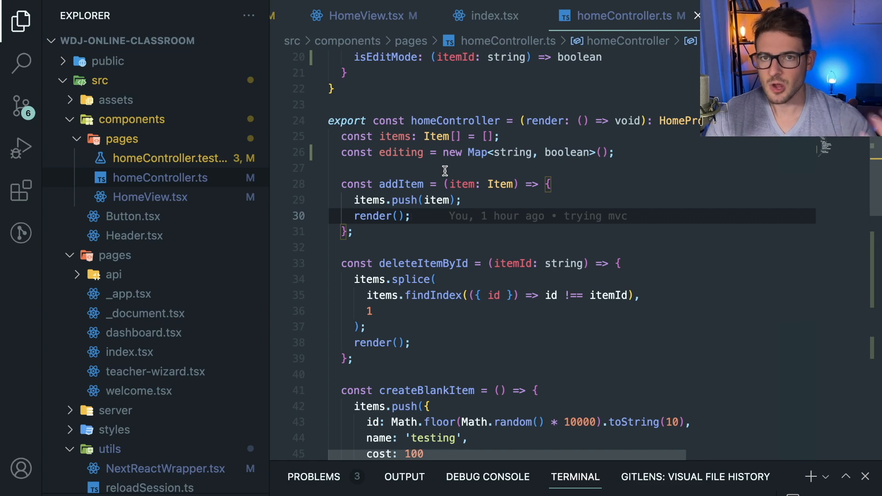
{"action": "double_click", "coordinate": [395, 136]}
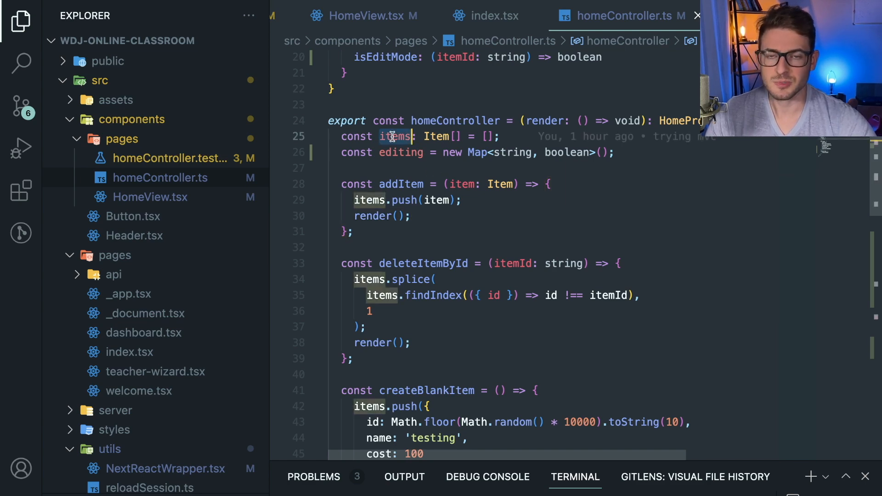
{"action": "scroll", "scroll_direction": "down", "scroll_amount": 3}
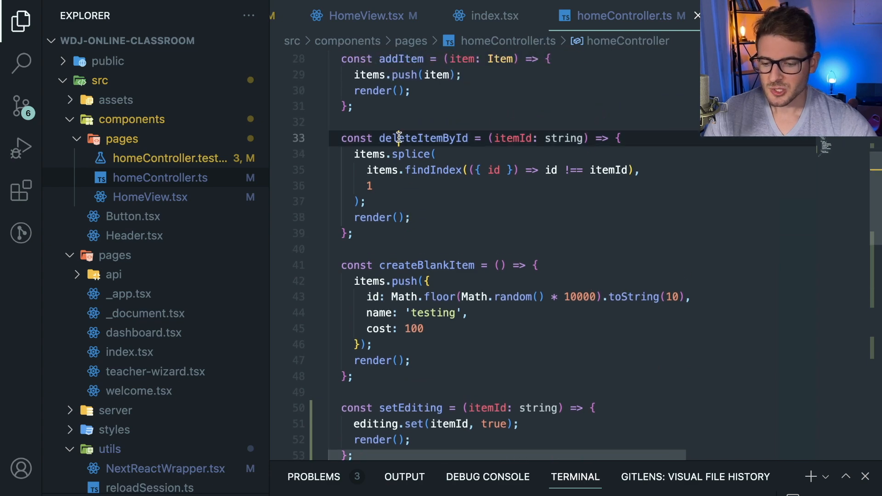
{"action": "scroll", "scroll_direction": "down", "scroll_amount": 3}
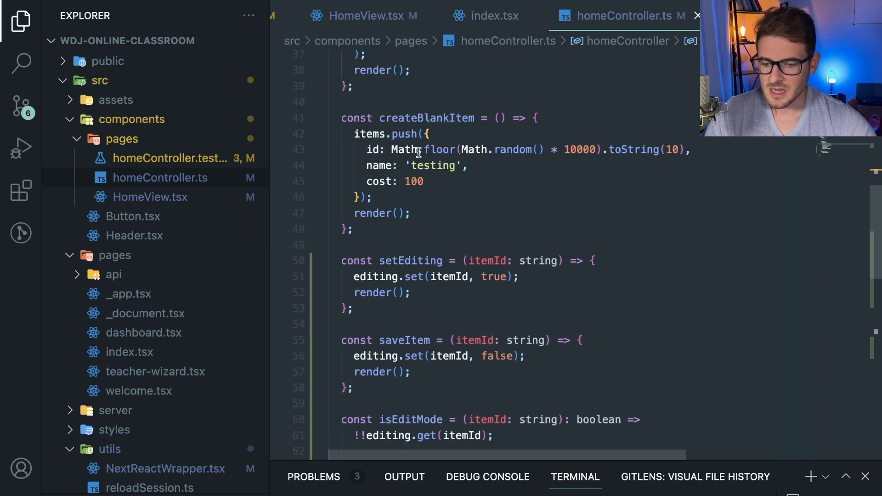
{"action": "scroll", "scroll_direction": "down", "scroll_amount": 3}
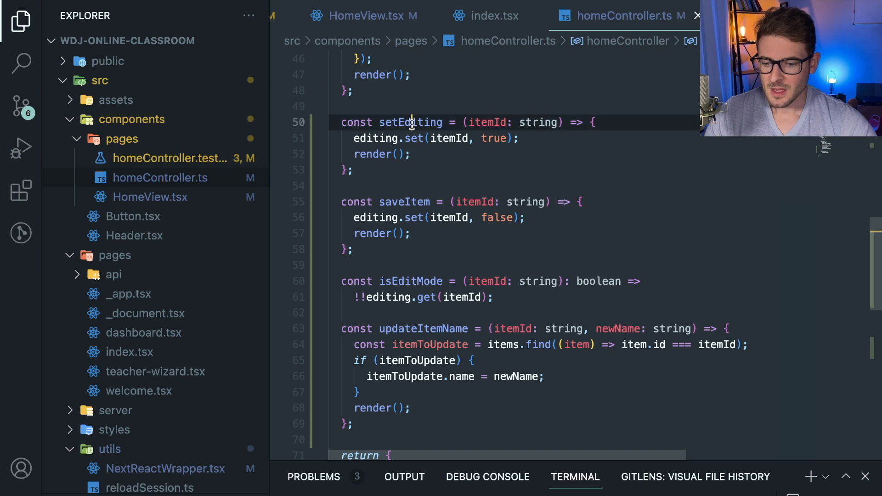
{"action": "double_click", "coordinate": [404, 188]}
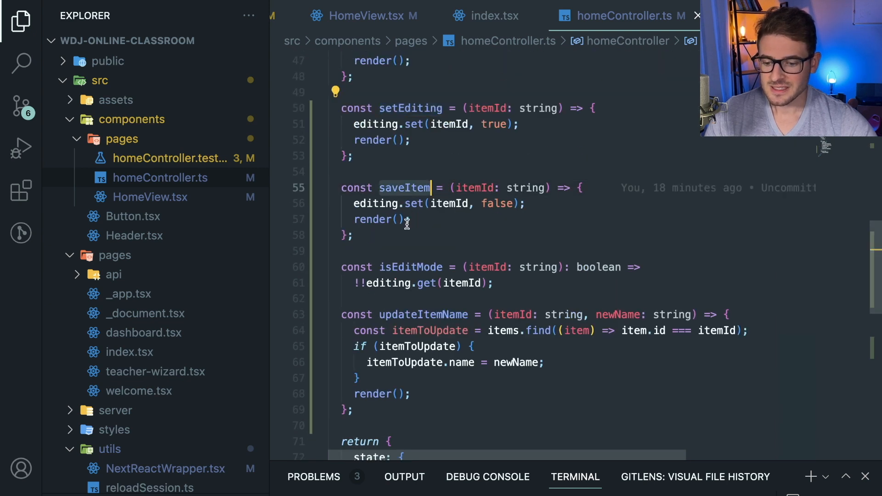
{"action": "scroll", "scroll_direction": "down", "scroll_amount": 3}
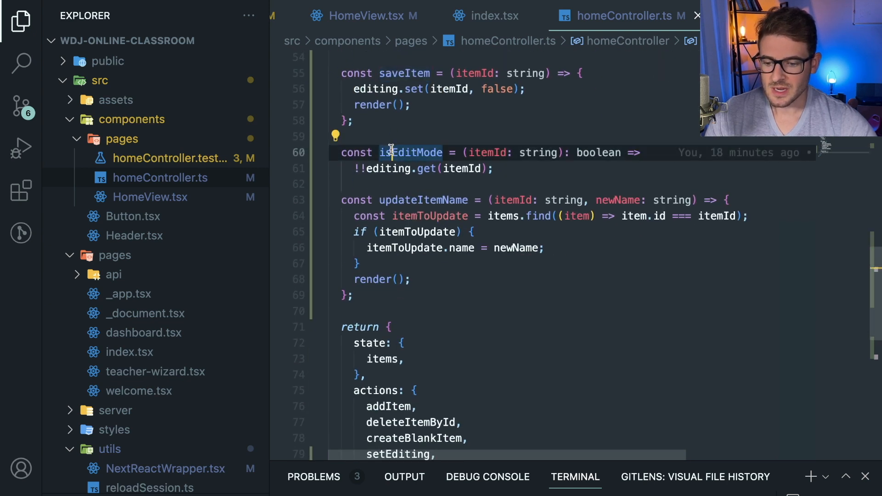
{"action": "scroll", "scroll_direction": "down", "scroll_amount": 3}
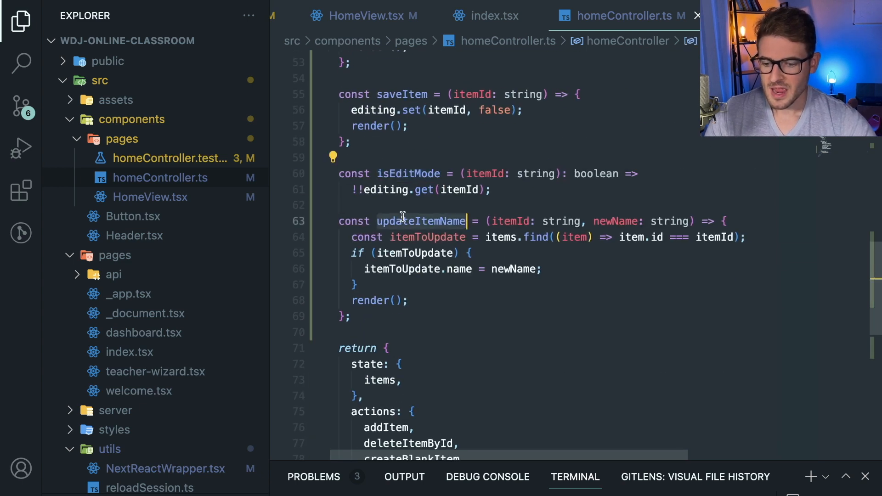
{"action": "scroll", "scroll_direction": "down", "scroll_amount": 3}
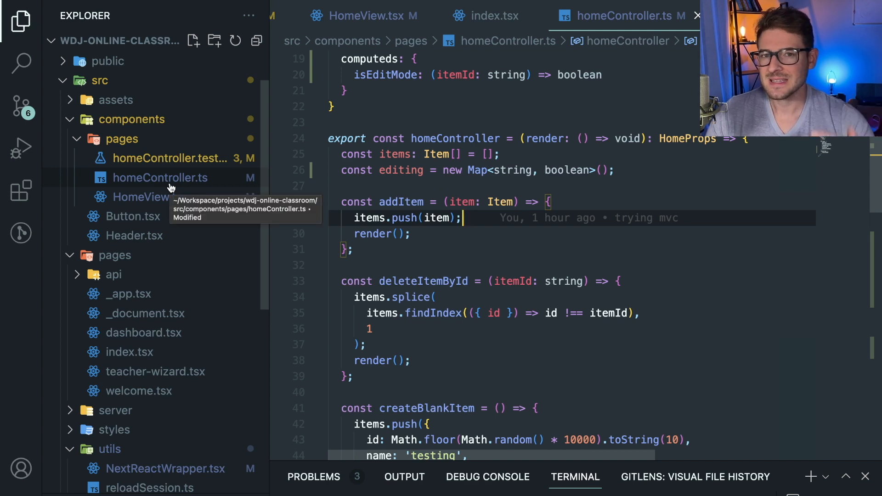
{"action": "left_click", "coordinate": [171, 158]}
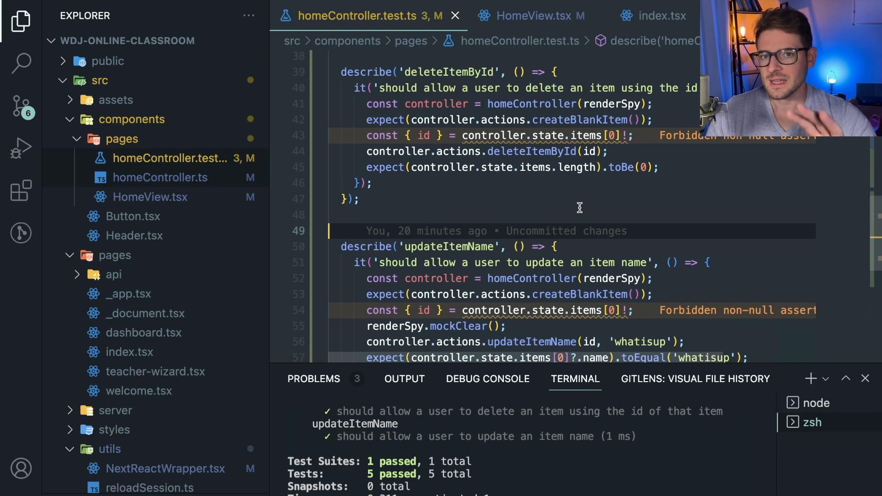
{"action": "left_click", "coordinate": [529, 16]}
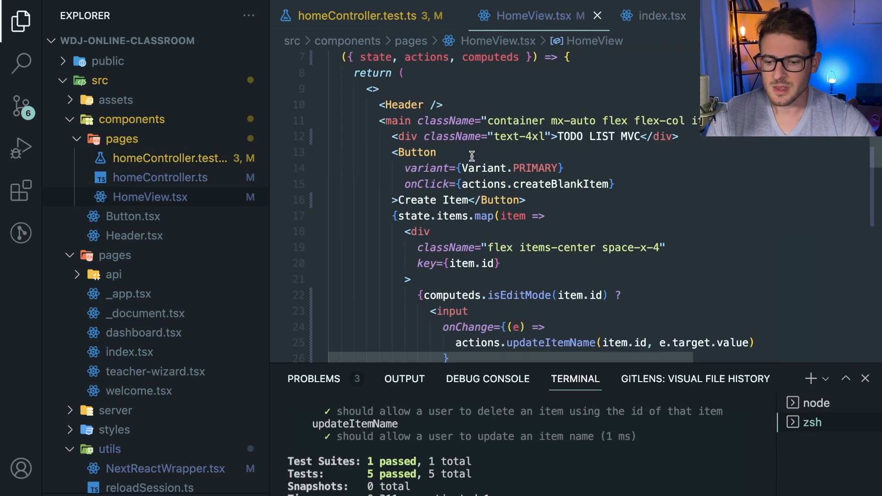
{"action": "left_click", "coordinate": [161, 177]}
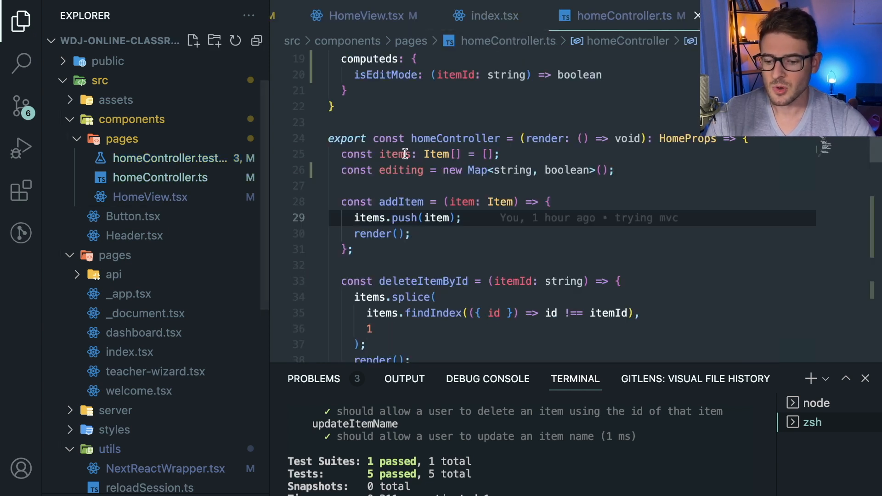
{"action": "mouse_move", "coordinate": [403, 154]}
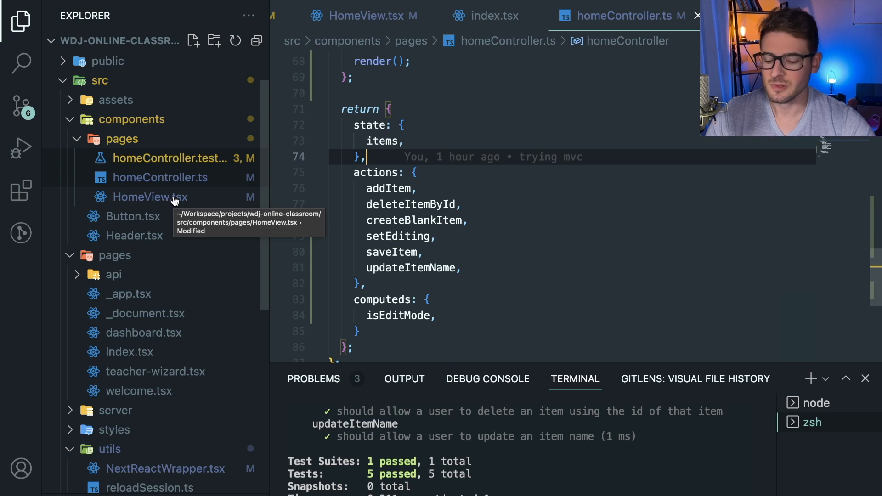
Open HomeView.tsx and read the JSX mapping state.items to inputs wired to updateItemName and saveItem
{"action": "left_click", "coordinate": [150, 197]}
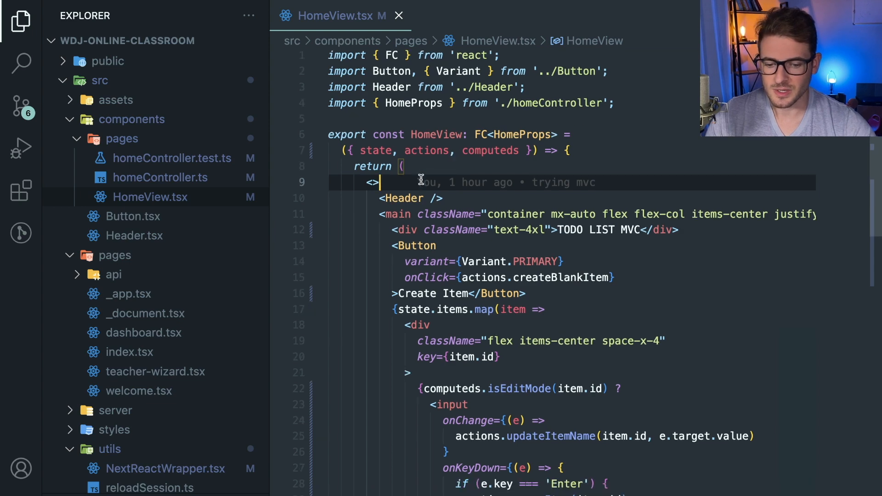
{"action": "scroll", "scroll_direction": "down", "scroll_amount": 3}
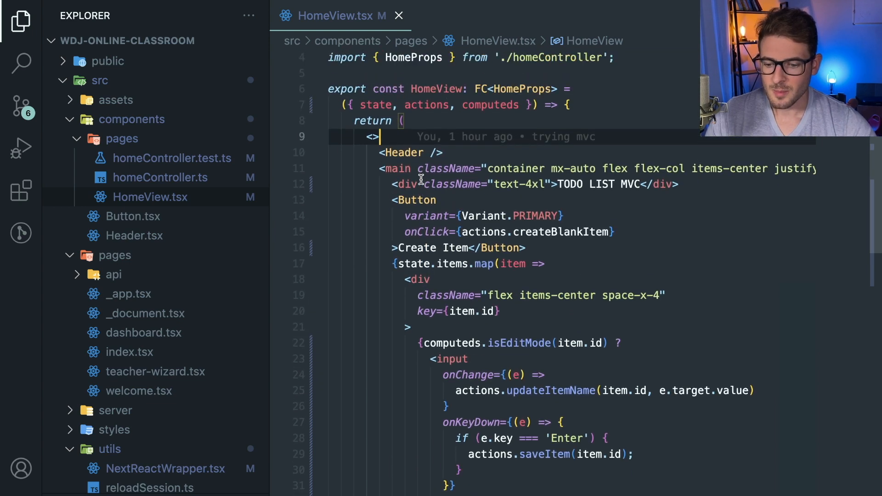
{"action": "scroll", "scroll_direction": "down", "scroll_amount": 3}
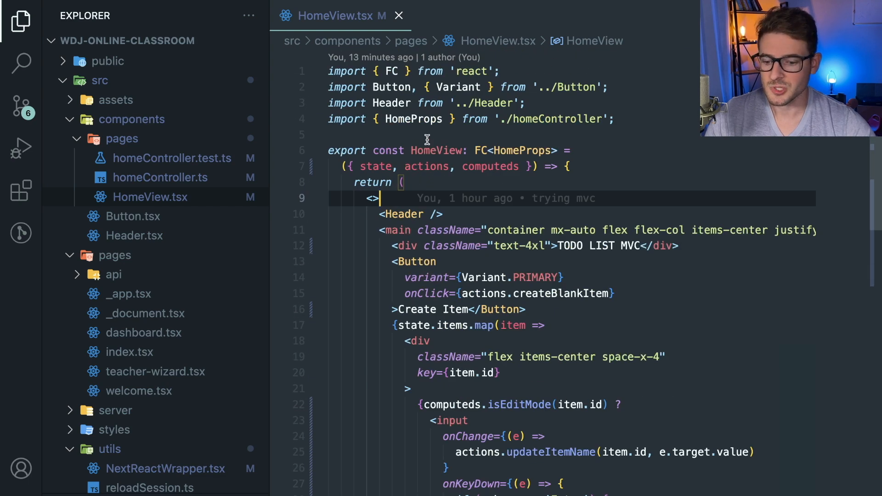
{"action": "double_click", "coordinate": [426, 166]}
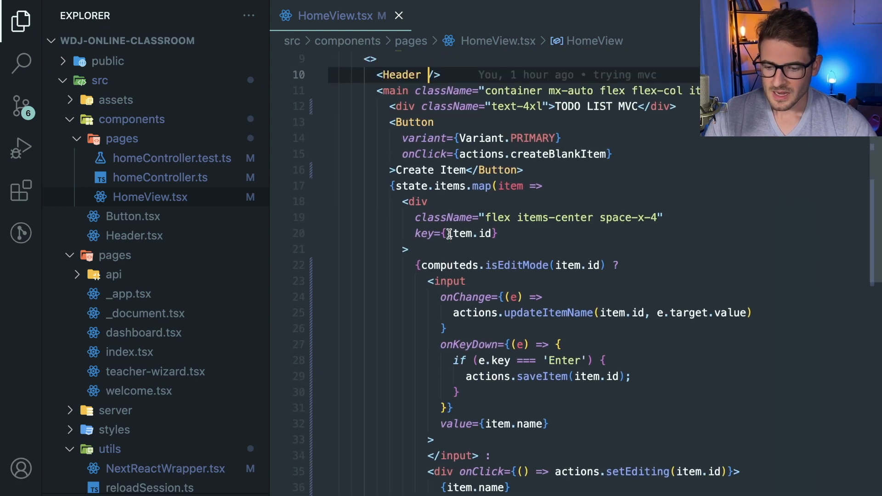
{"action": "scroll", "scroll_direction": "down", "scroll_amount": 3}
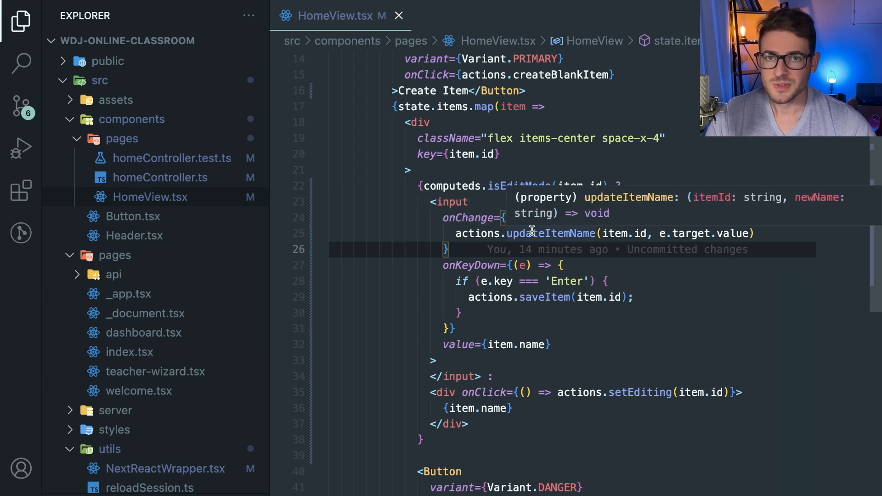
{"action": "mouse_move", "coordinate": [731, 242]}
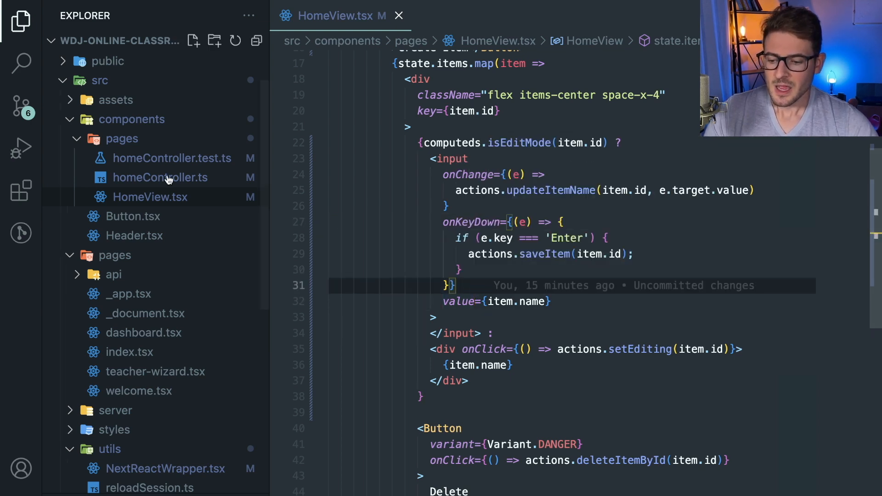
{"action": "mouse_move", "coordinate": [161, 177]}
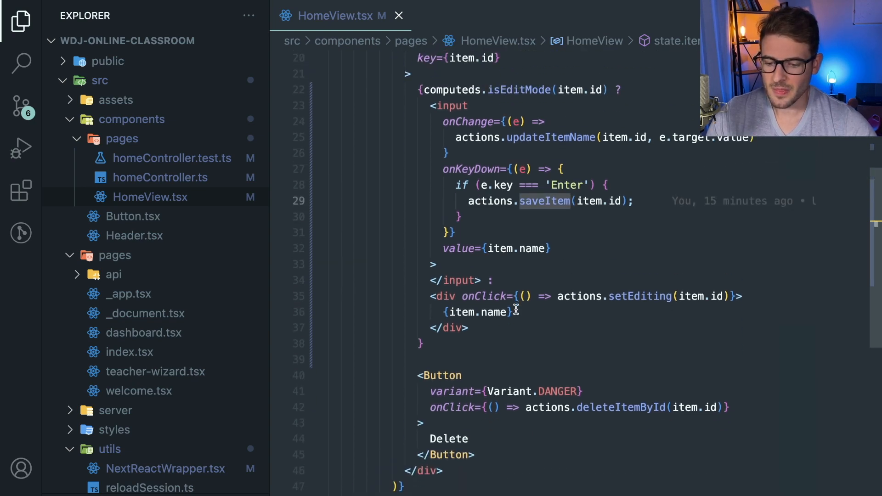
{"action": "scroll", "scroll_direction": "down", "scroll_amount": 3}
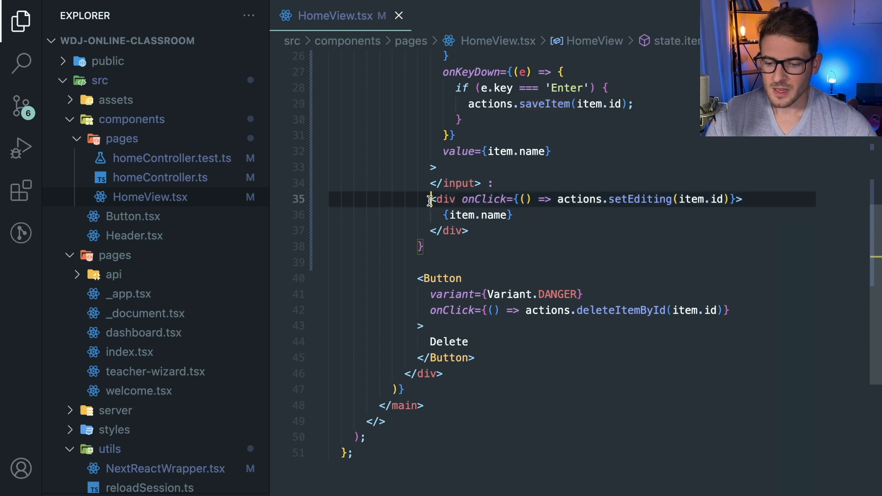
{"action": "double_click", "coordinate": [639, 198]}
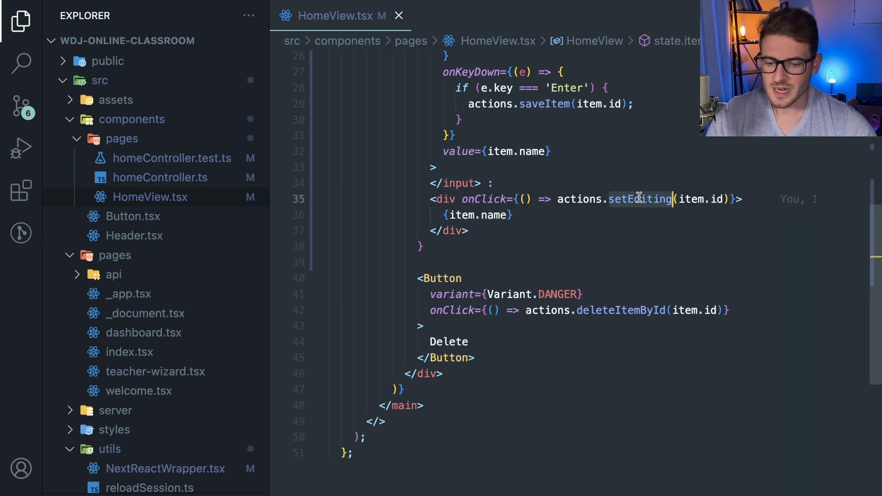
{"action": "left_click", "coordinate": [21, 20]}
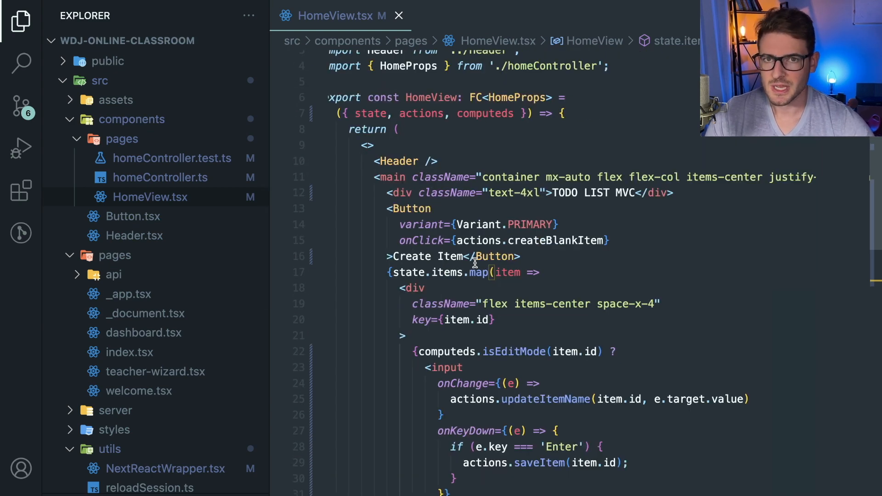
{"action": "scroll", "scroll_direction": "down", "scroll_amount": 3}
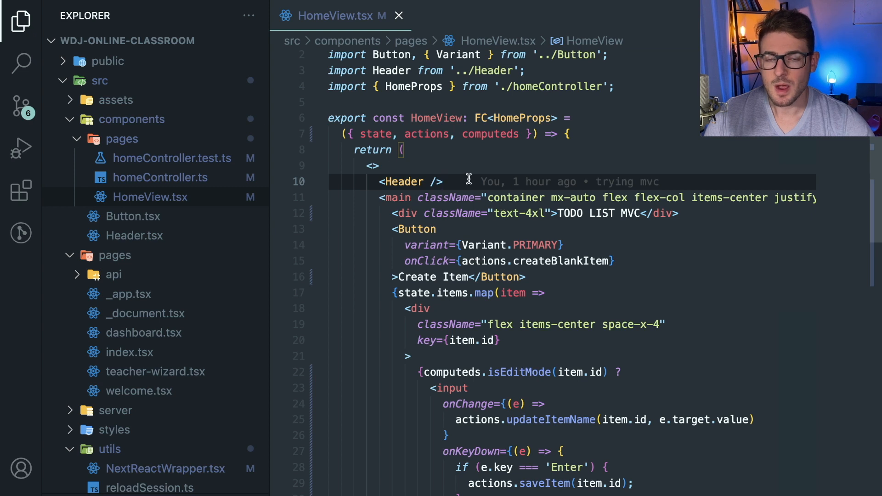
{"action": "mouse_move", "coordinate": [446, 197]}
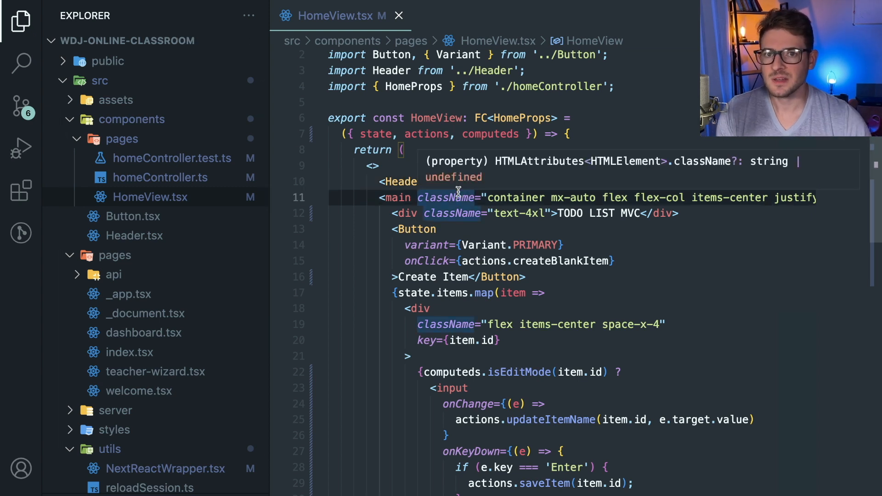
{"action": "left_click", "coordinate": [511, 133]}
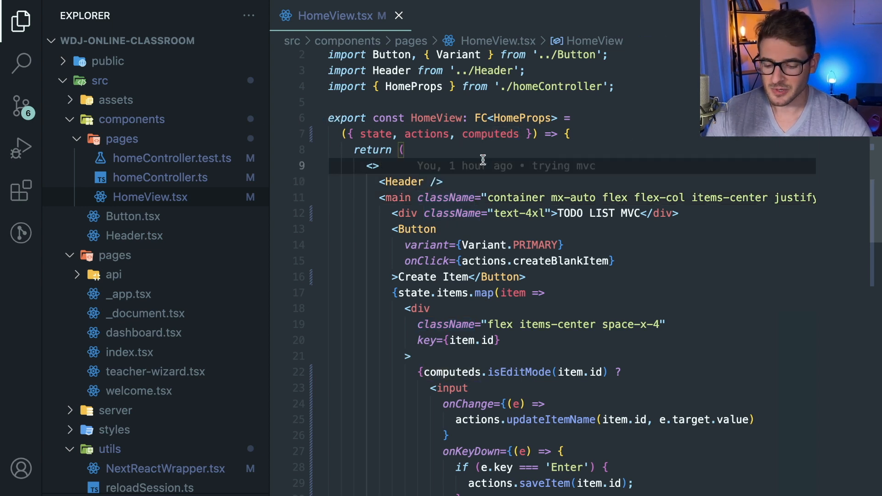
Open pages/index.tsx via quick open with 'pag' and undo the stray import edit
{"action": "type", "text": "pag"}
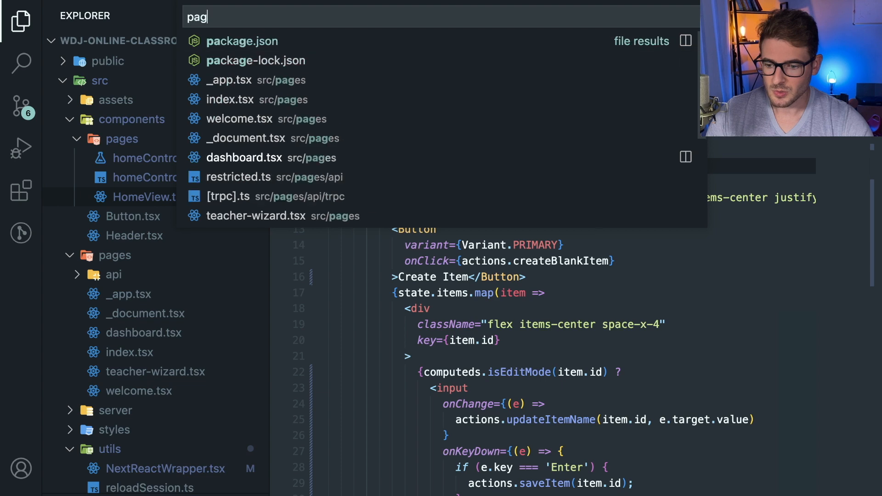
{"action": "left_click", "coordinate": [227, 99]}
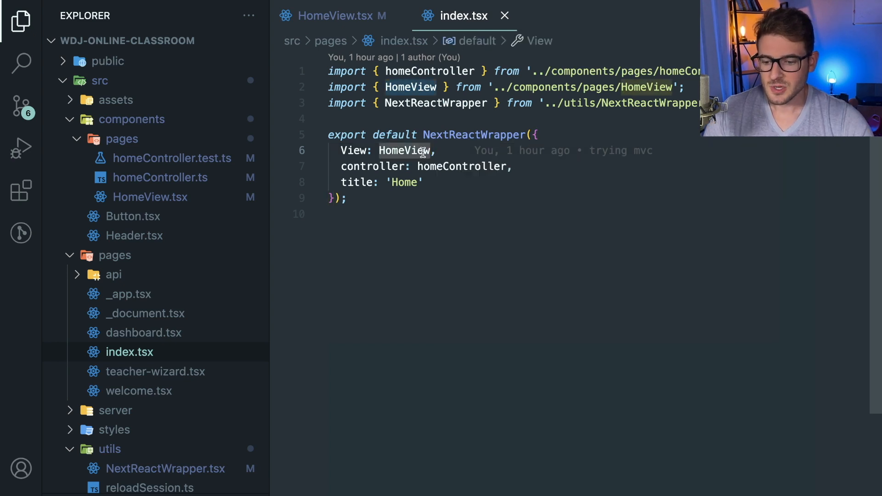
{"action": "type", "text": "A"}
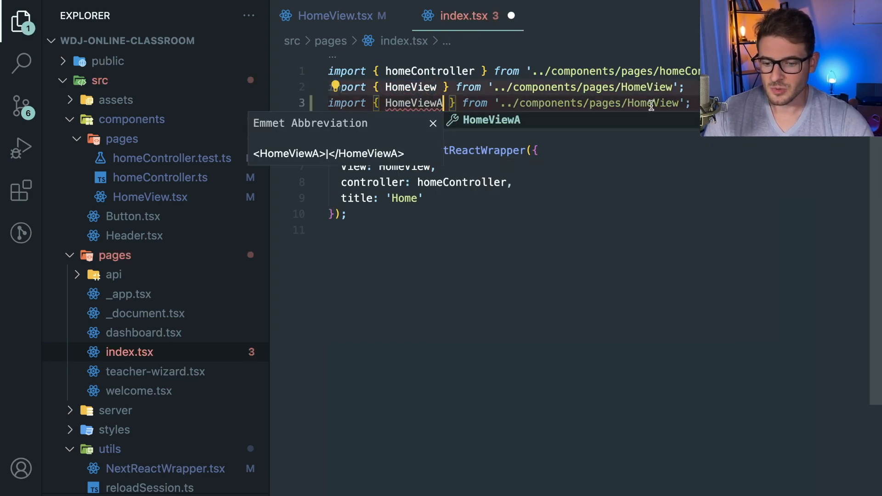
{"action": "key", "text": "Enter"}
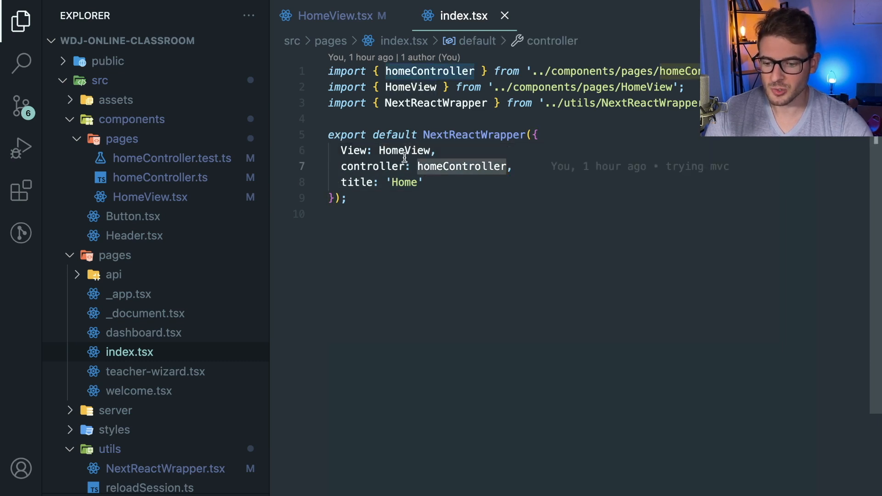
Jump to the HomeView definition, compare with index.tsx, and return to HomeView.tsx
{"action": "left_click", "coordinate": [331, 16]}
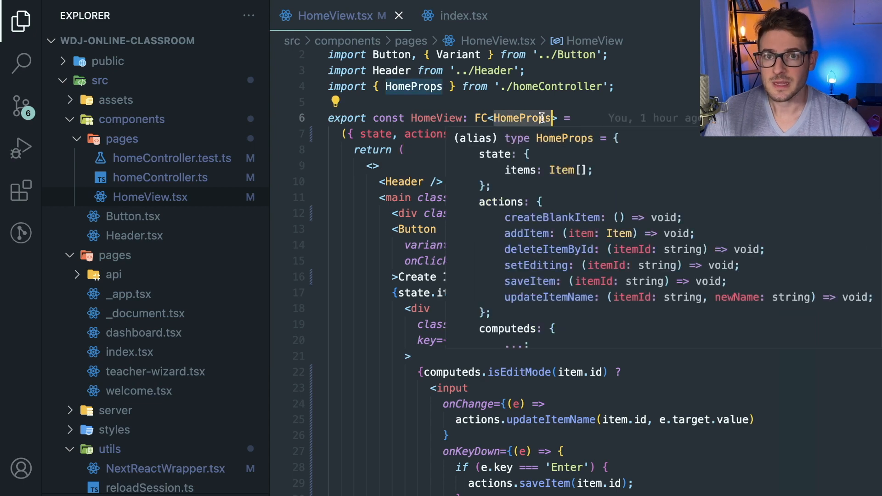
{"action": "left_click", "coordinate": [464, 15]}
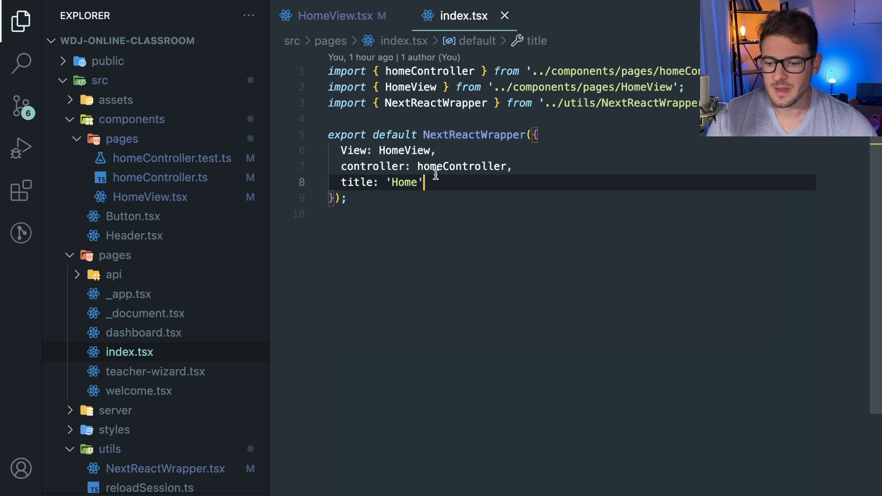
{"action": "left_click", "coordinate": [332, 15]}
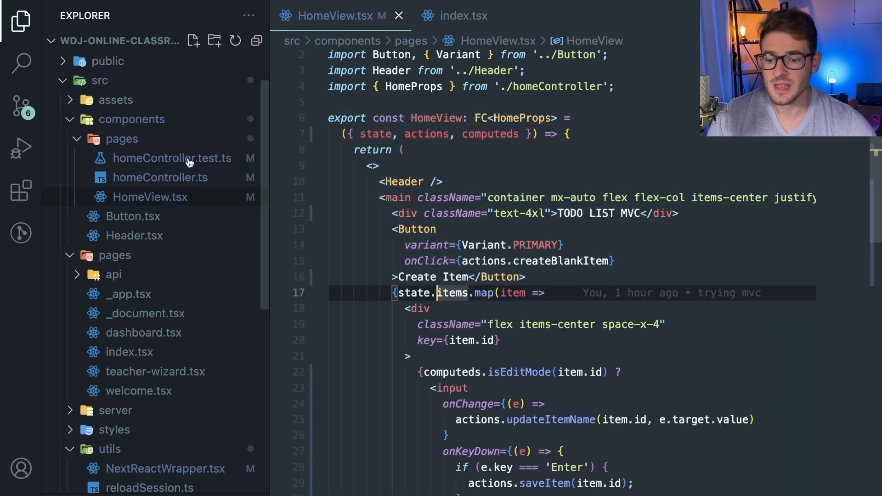
Open homeController.test.ts and read the addItem, createBlankItem, deleteItemById and updateItemName tests
{"action": "left_click", "coordinate": [172, 158]}
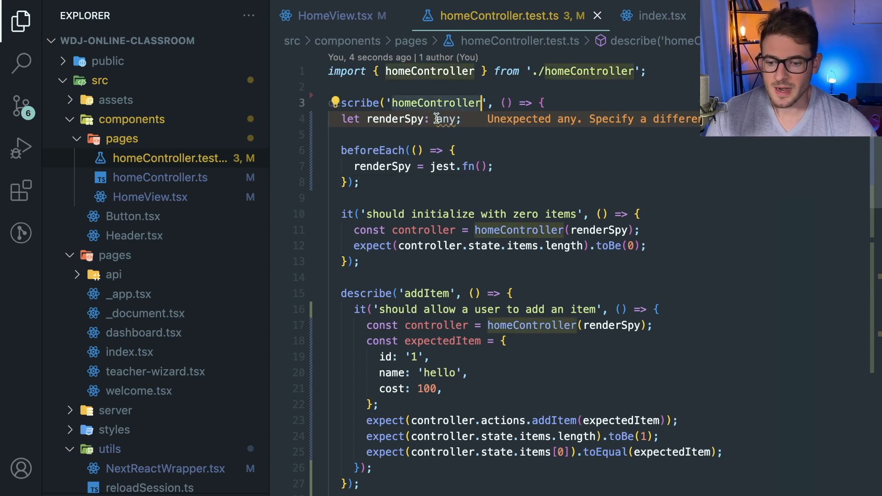
{"action": "scroll", "scroll_direction": "down", "scroll_amount": 3}
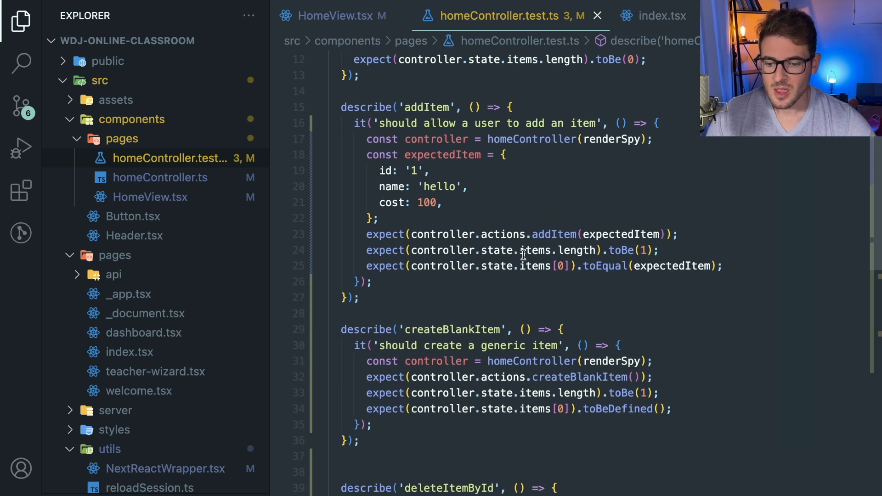
{"action": "scroll", "scroll_direction": "down", "scroll_amount": 3}
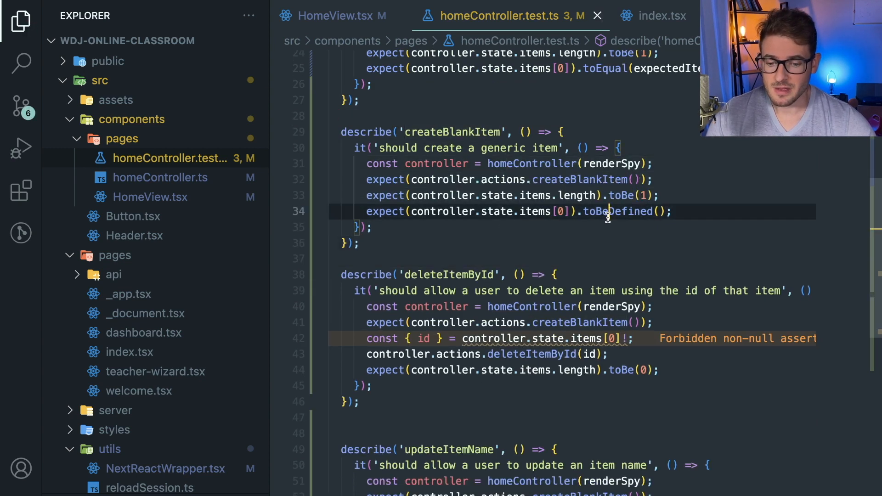
{"action": "scroll", "scroll_direction": "down", "scroll_amount": 3}
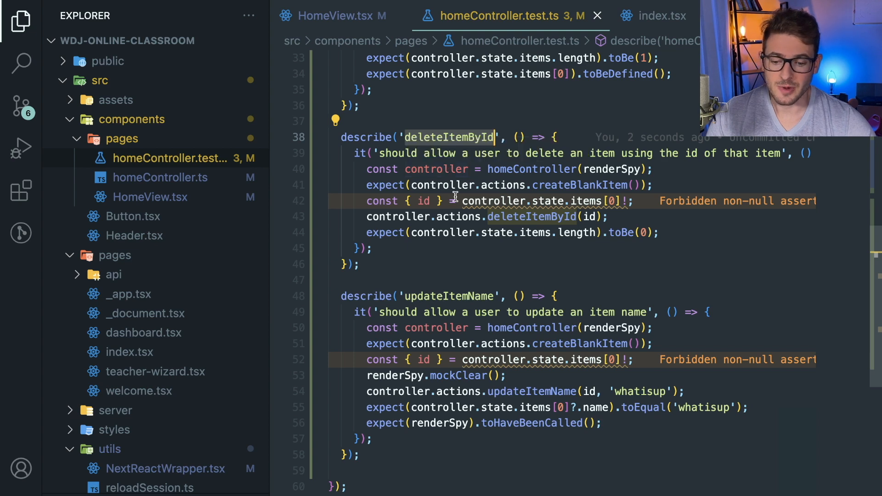
{"action": "scroll", "scroll_direction": "down", "scroll_amount": 3}
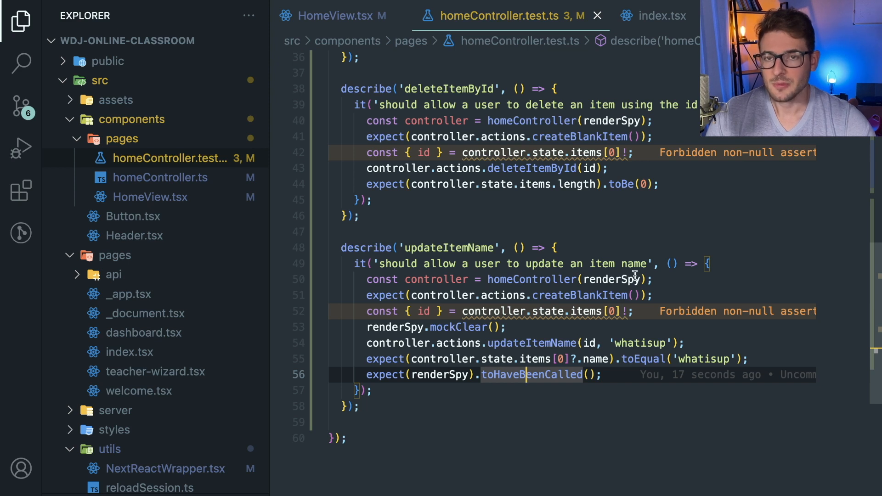
{"action": "mouse_move", "coordinate": [608, 279]}
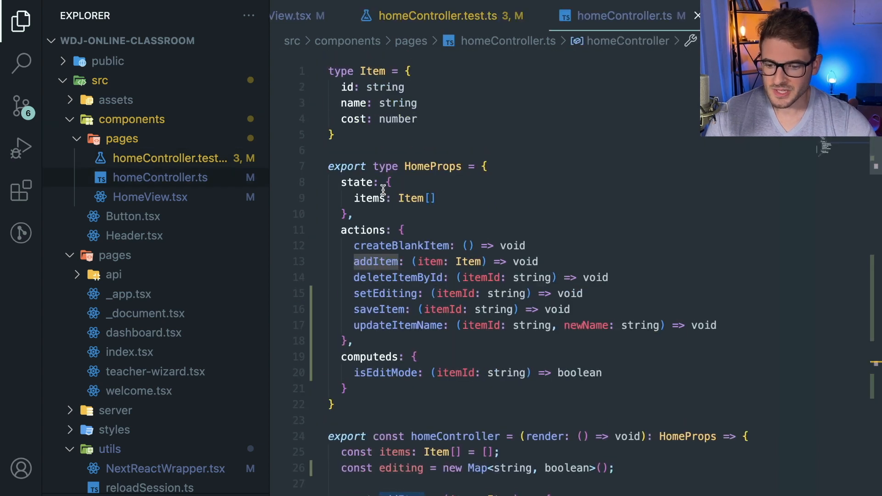
Scroll through homeController.ts to review the action functions and the returned object
{"action": "scroll", "scroll_direction": "down", "scroll_amount": 3}
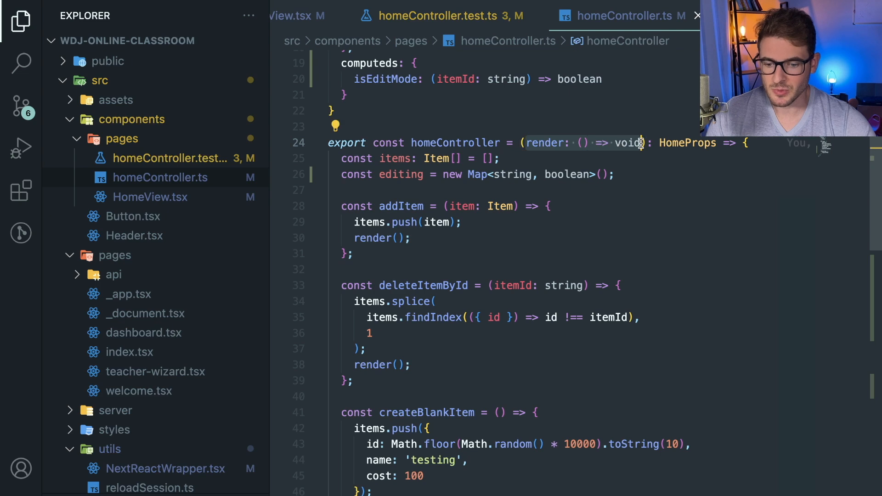
{"action": "scroll", "scroll_direction": "down", "scroll_amount": 3}
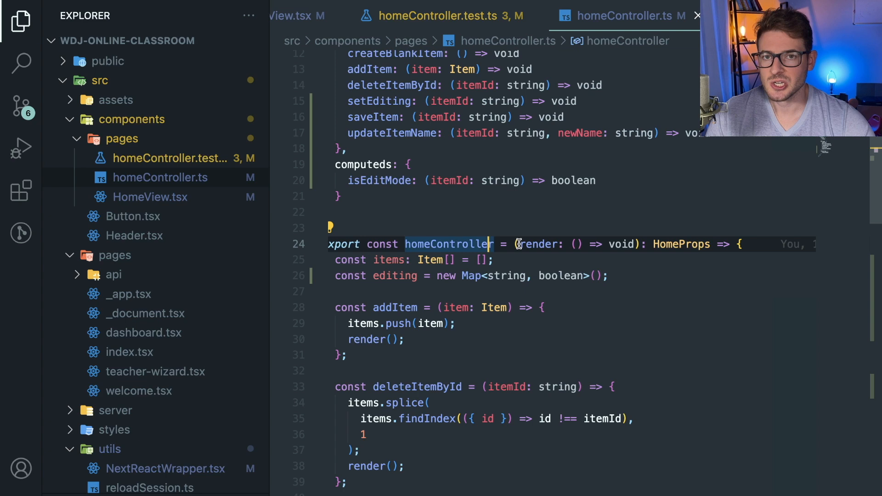
{"action": "scroll", "scroll_direction": "down", "scroll_amount": 3}
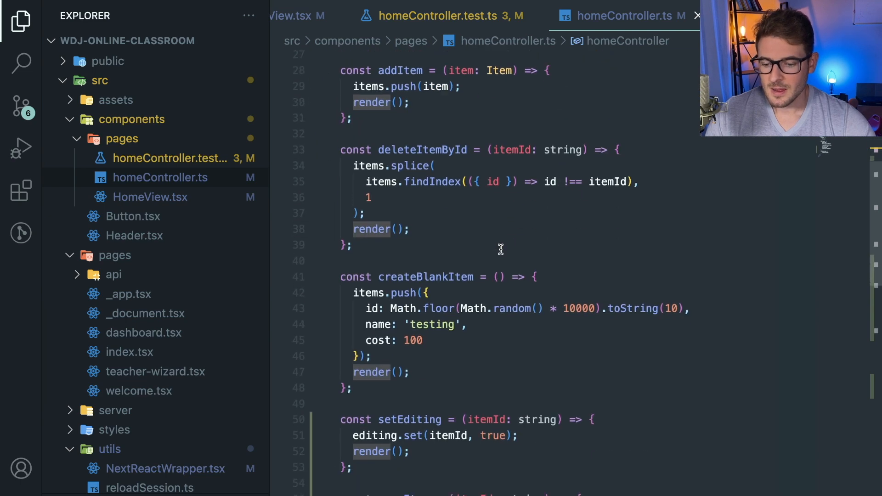
{"action": "scroll", "scroll_direction": "down", "scroll_amount": 3}
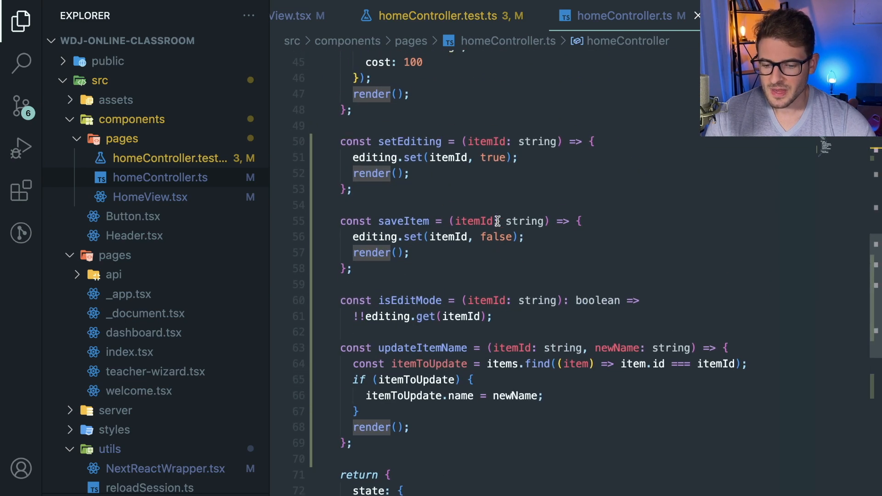
{"action": "scroll", "scroll_direction": "up", "scroll_amount": 3}
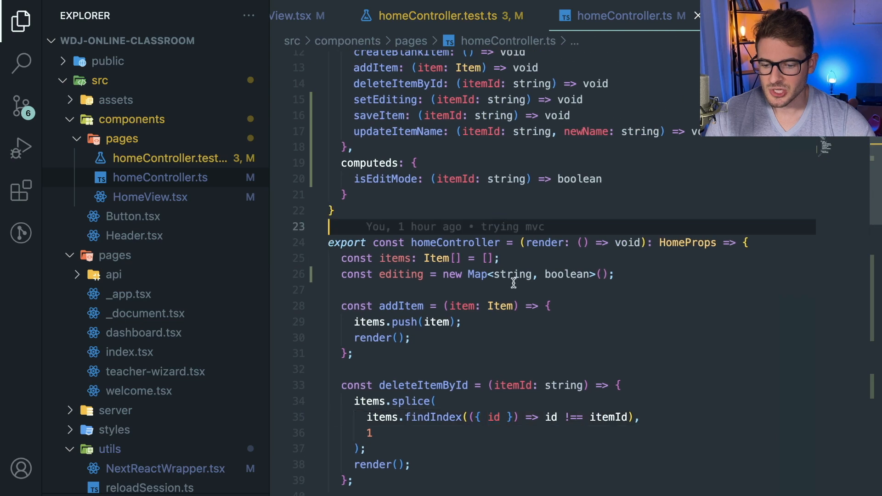
{"action": "scroll", "scroll_direction": "down", "scroll_amount": 3}
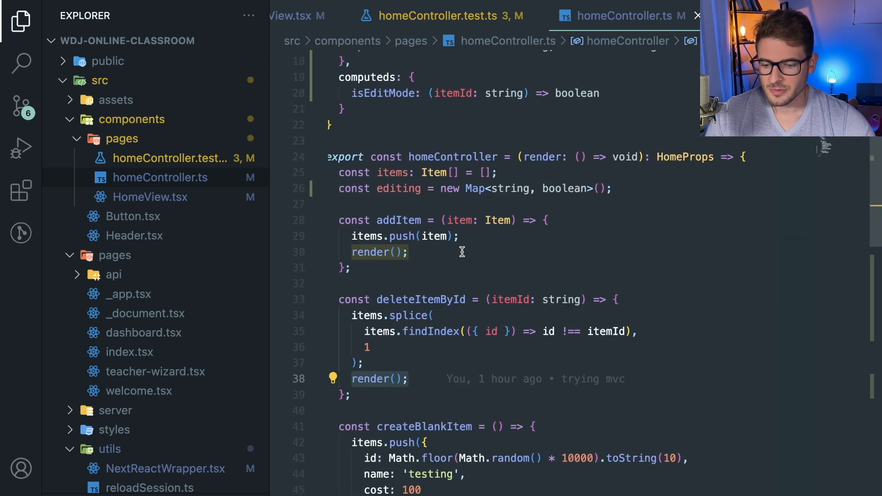
{"action": "scroll", "scroll_direction": "down", "scroll_amount": 3}
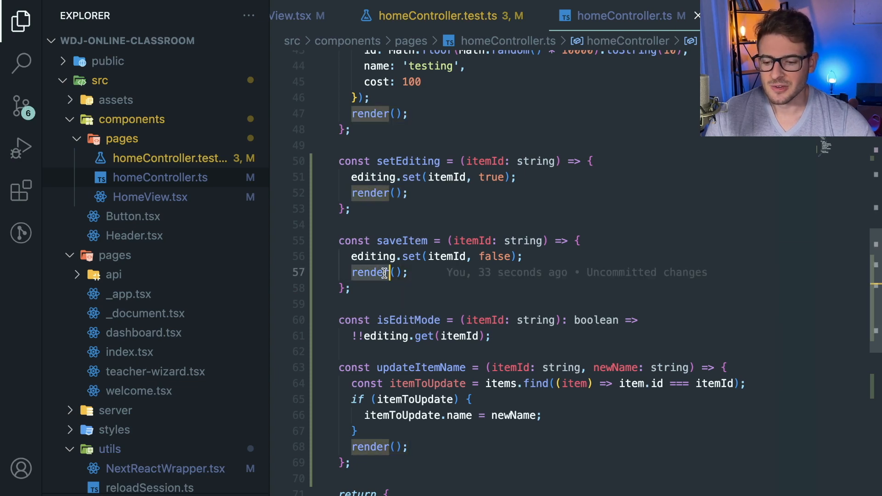
{"action": "scroll", "scroll_direction": "down", "scroll_amount": 3}
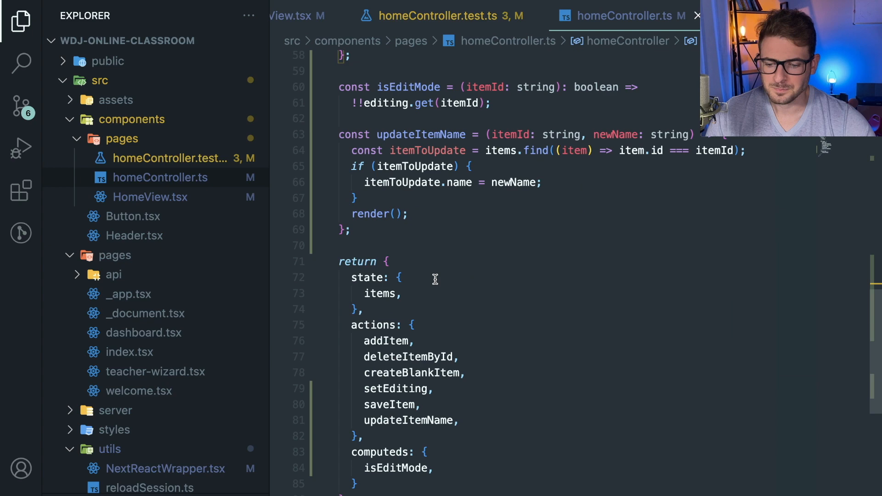
{"action": "scroll", "scroll_direction": "up", "scroll_amount": 3}
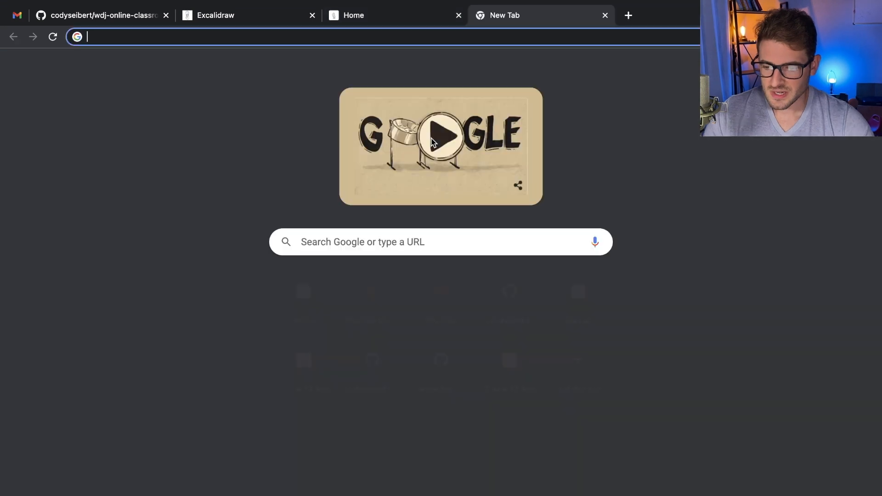
Navigate to the Overmind homepage (overmind.js) and read the Application Insight section
{"action": "type", "text": "overmind.js.org"}
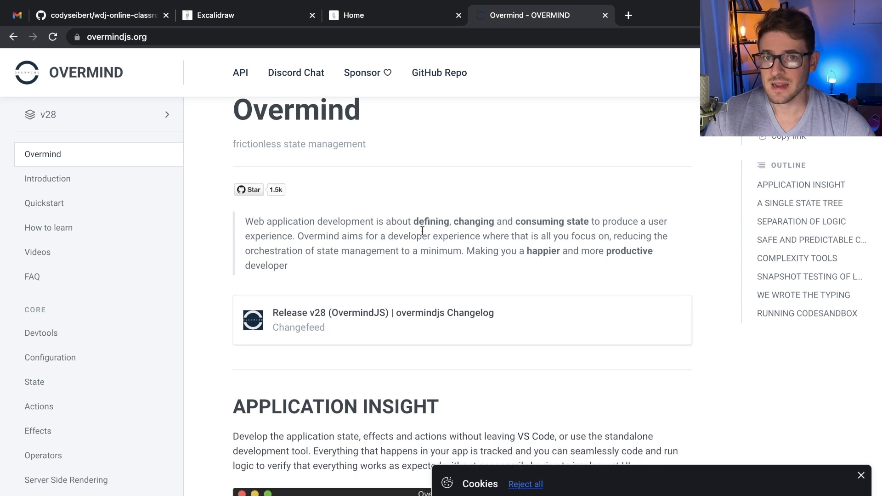
{"action": "mouse_move", "coordinate": [759, 383]}
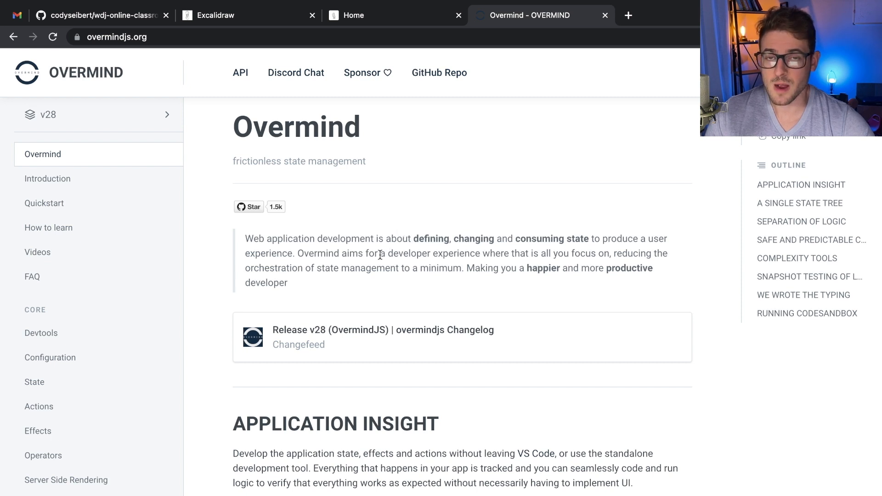
{"action": "scroll", "scroll_direction": "down", "scroll_amount": 3}
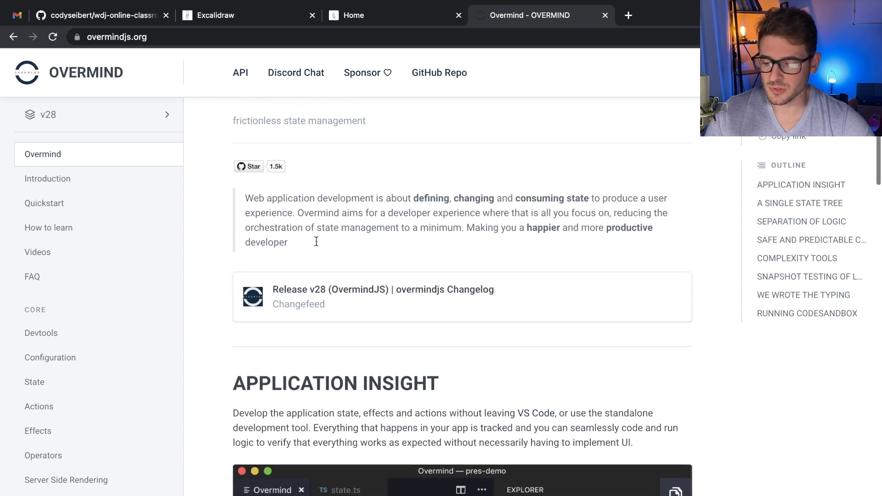
{"action": "scroll", "scroll_direction": "down", "scroll_amount": 3}
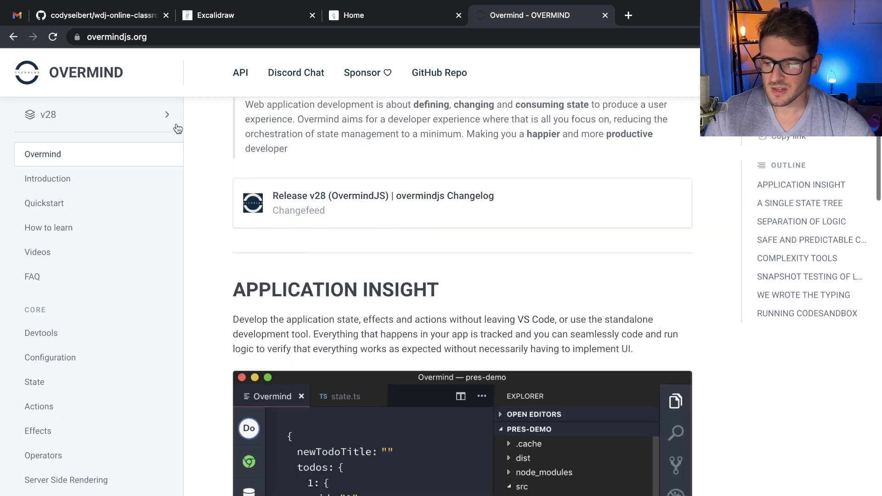
{"action": "left_click", "coordinate": [117, 37]}
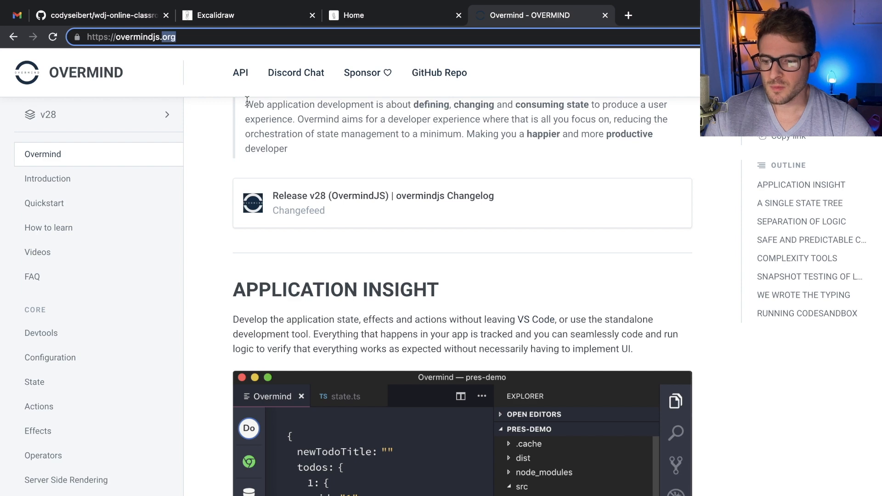
Read down through Separation of Logic to the Safe and Predictable Changes section
{"action": "scroll", "scroll_direction": "down", "scroll_amount": 3}
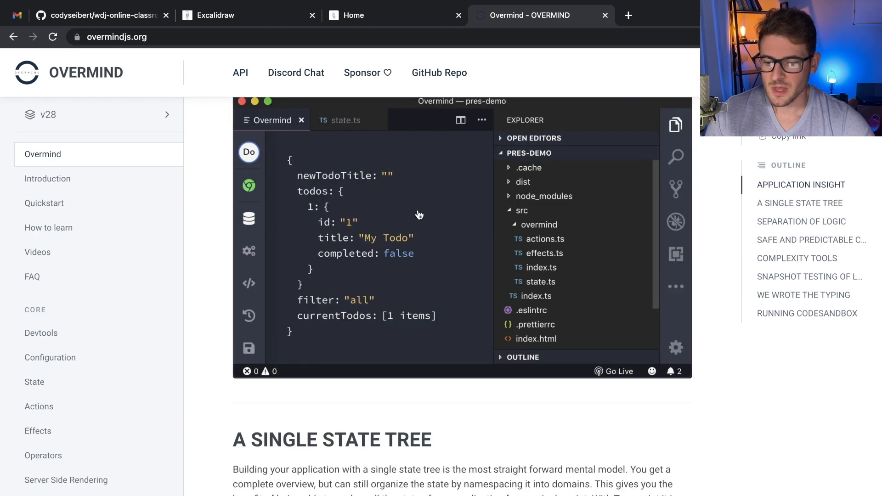
{"action": "scroll", "scroll_direction": "down", "scroll_amount": 3}
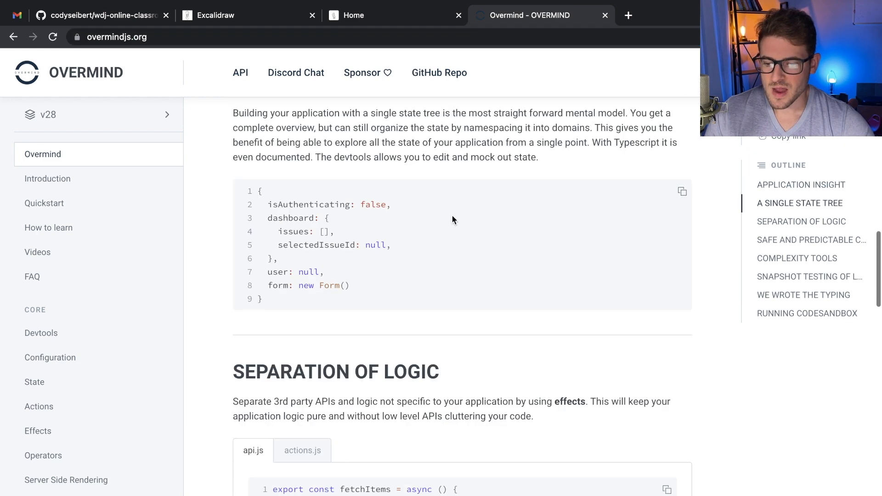
{"action": "scroll", "scroll_direction": "down", "scroll_amount": 3}
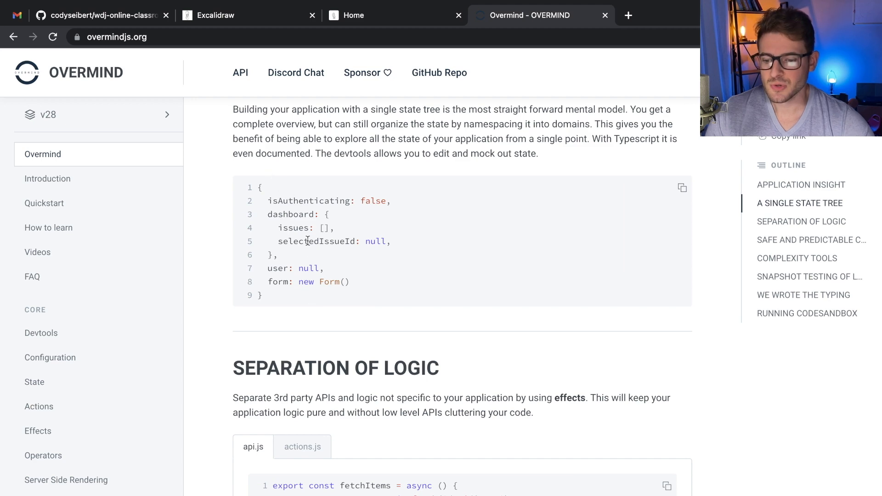
{"action": "scroll", "scroll_direction": "down", "scroll_amount": 3}
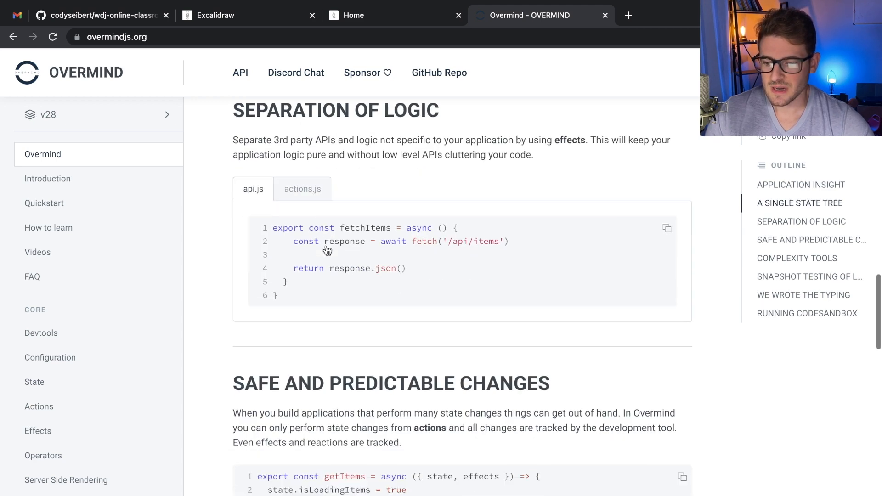
{"action": "scroll", "scroll_direction": "down", "scroll_amount": 3}
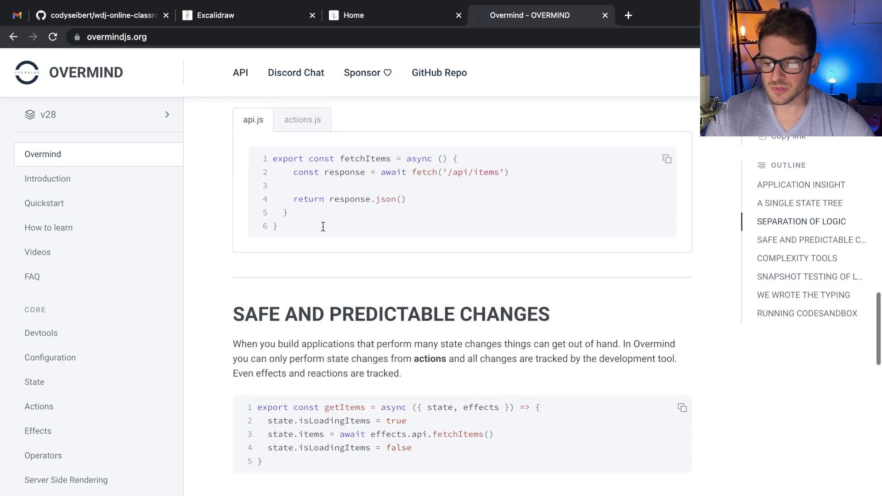
{"action": "scroll", "scroll_direction": "down", "scroll_amount": 3}
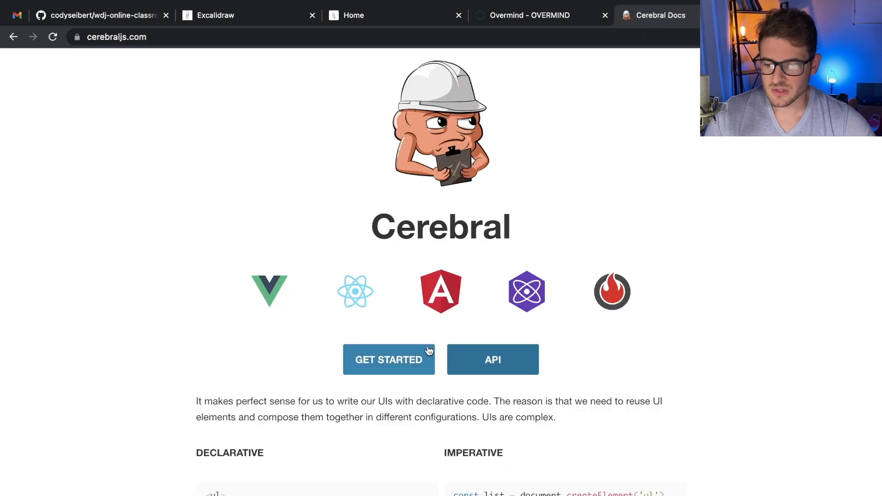
Read the Cerebral Sequences page via Get Started, then return to homeController.ts
{"action": "left_click", "coordinate": [389, 360]}
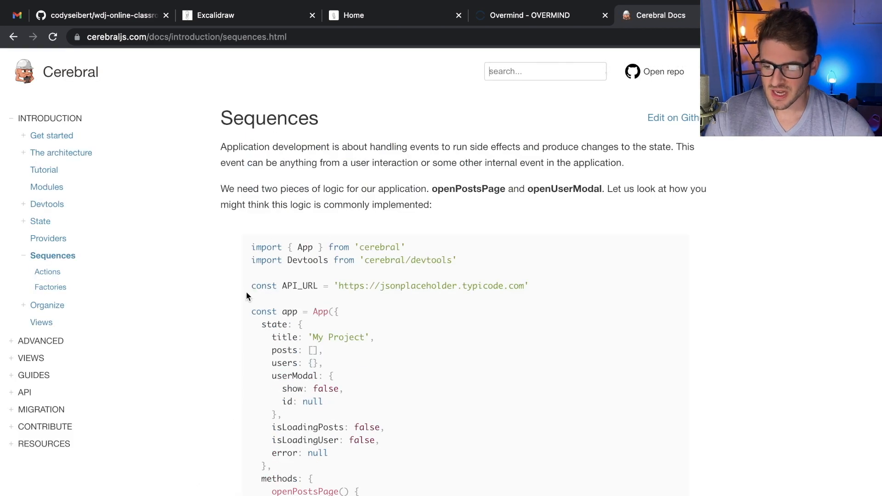
{"action": "scroll", "scroll_direction": "down", "scroll_amount": 3}
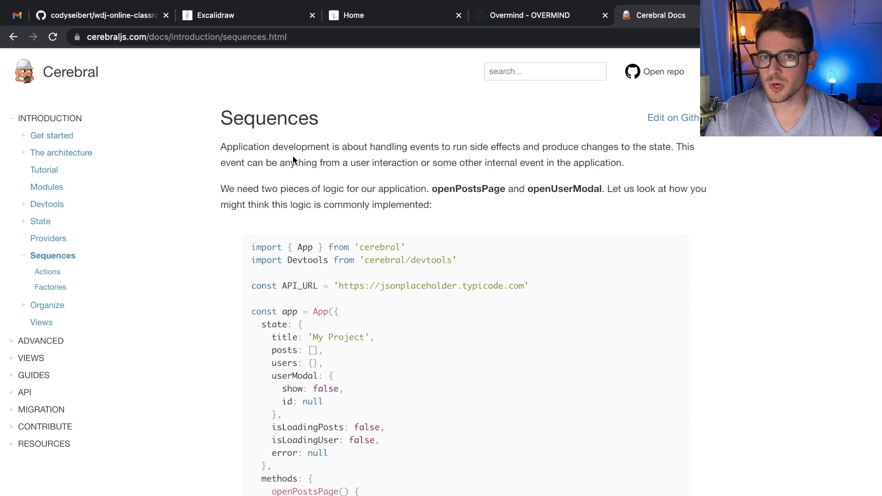
{"action": "left_click", "coordinate": [354, 15]}
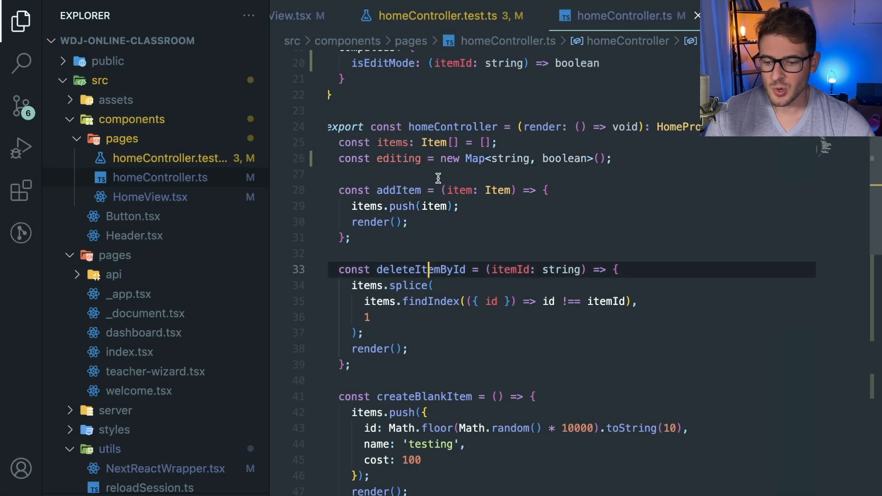
Flip between the Cerebral docs and homeController.ts, then bring the Overmind tab forward
{"action": "left_click", "coordinate": [659, 15]}
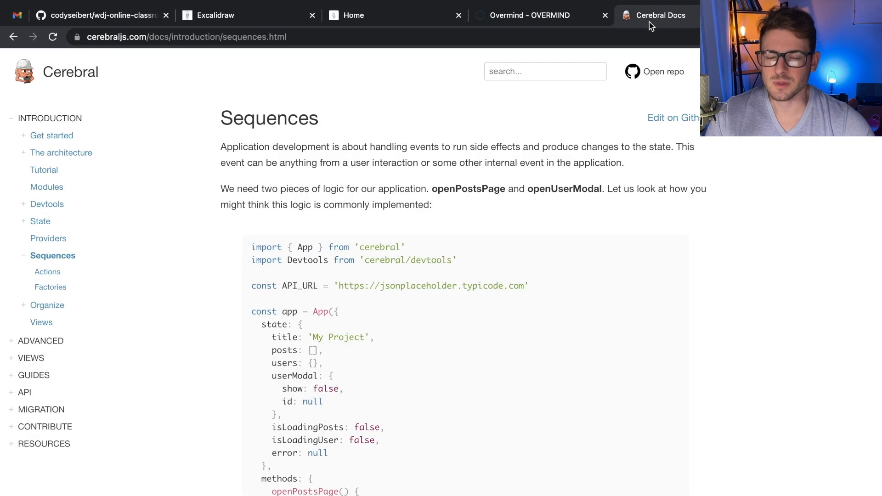
{"action": "left_click", "coordinate": [529, 15]}
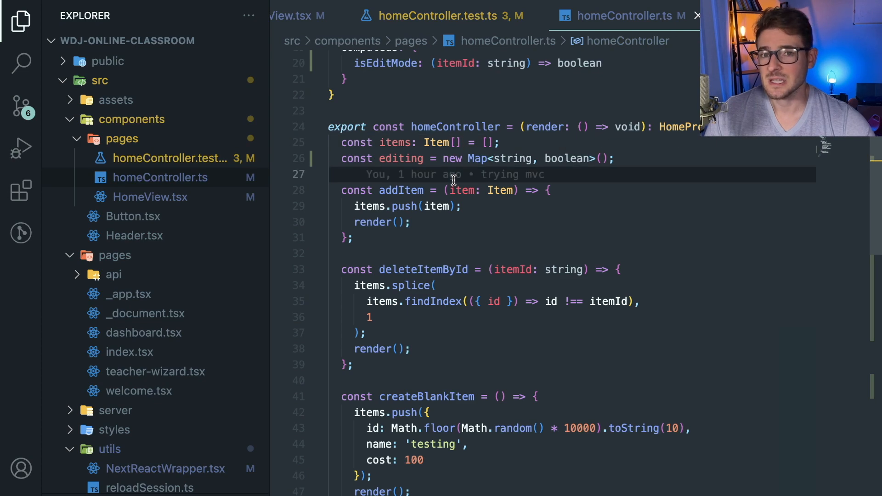
{"action": "left_click", "coordinate": [528, 15]}
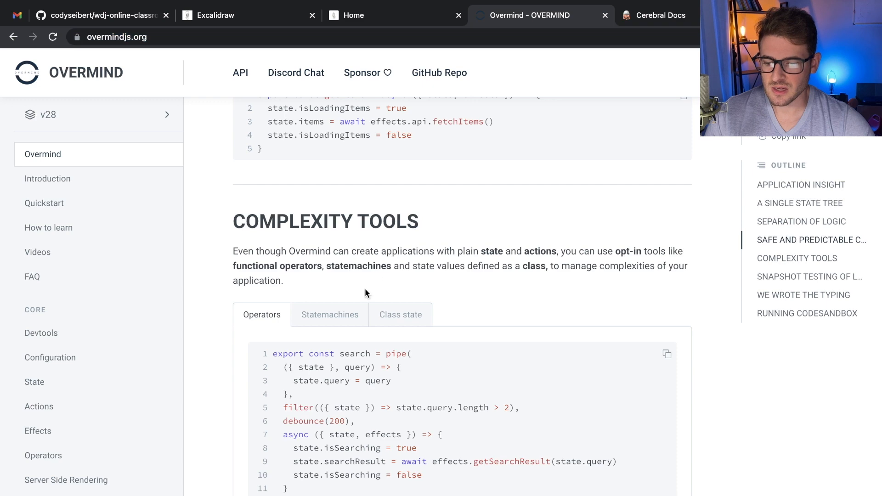
Scroll Overmind to Complexity Tools, then scroll homeController.ts to its returned state, actions and computeds
{"action": "scroll", "scroll_direction": "down", "scroll_amount": 3}
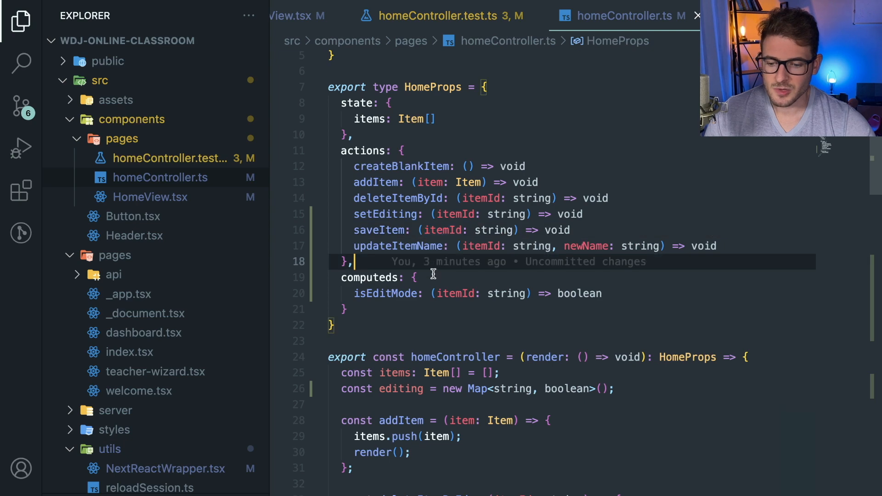
{"action": "scroll", "scroll_direction": "down", "scroll_amount": 3}
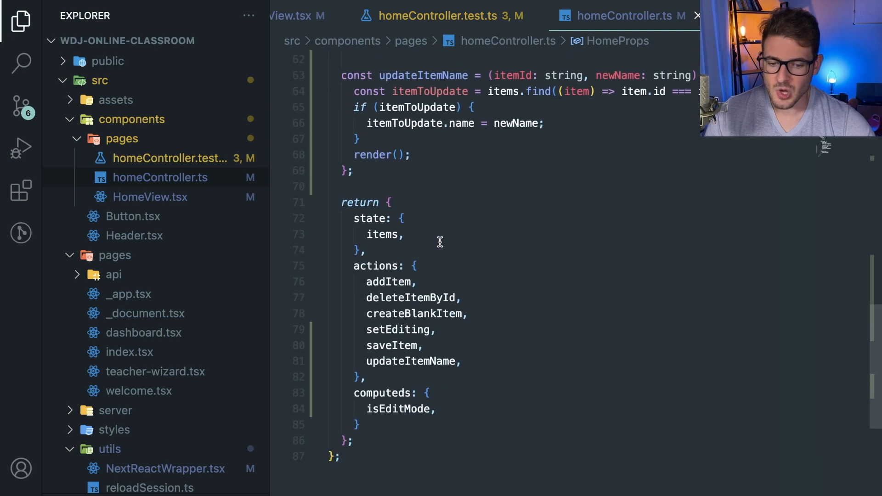